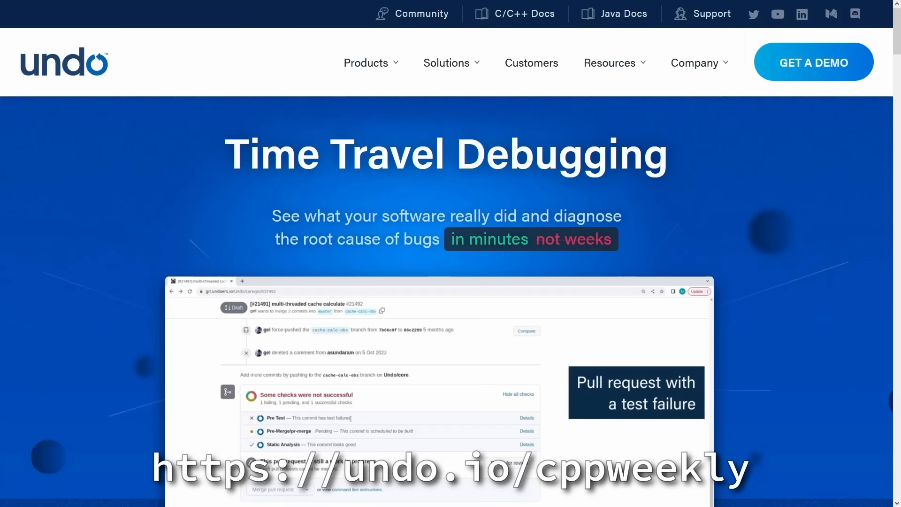
# Scroll through the ls -al listing of cons_expr_cli to confirm a.out is present
pyautogui.scroll(-3)
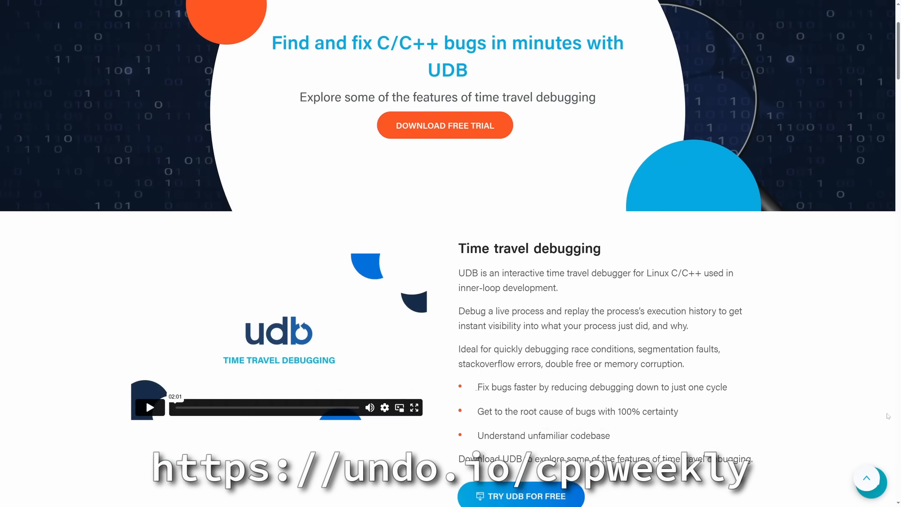
pyautogui.scroll(-3)
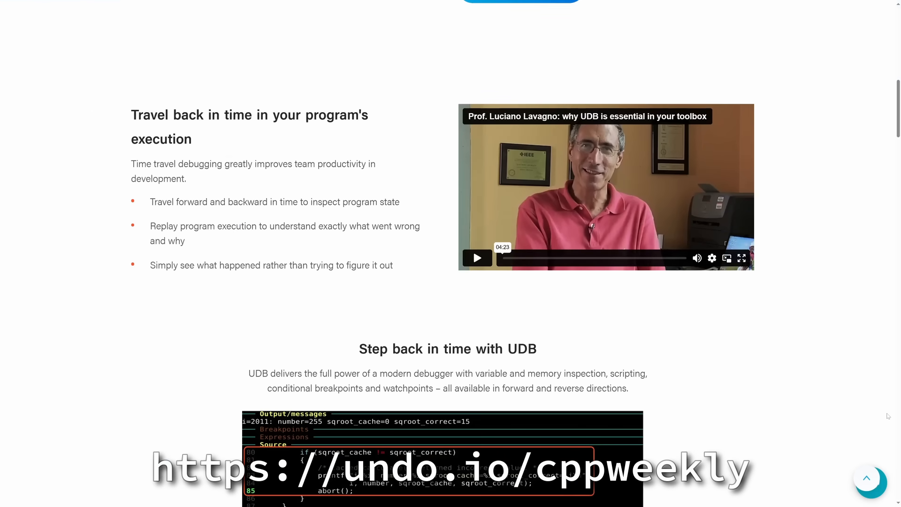
pyautogui.scroll(-3)
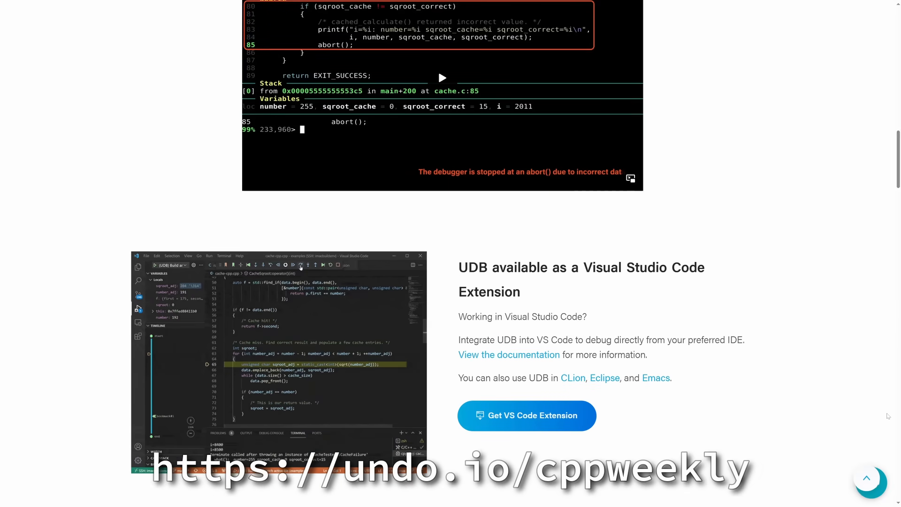
pyautogui.scroll(-3)
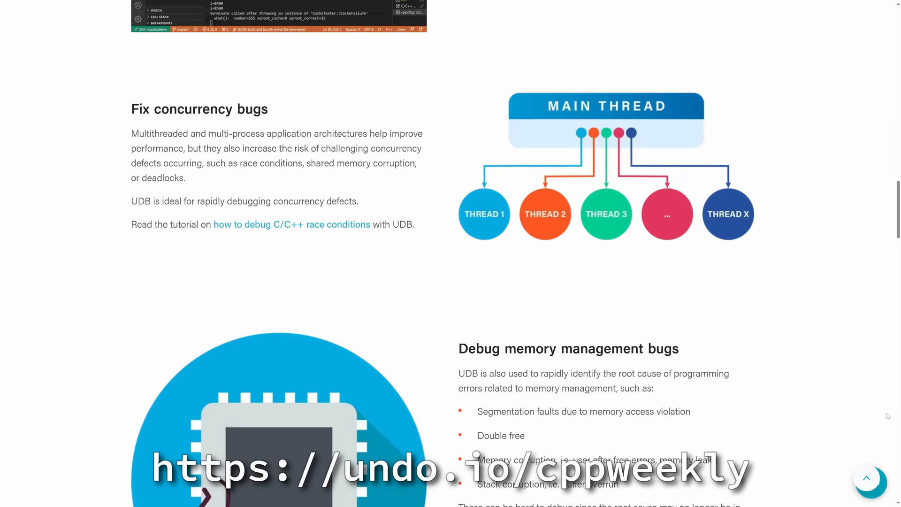
pyautogui.scroll(-3)
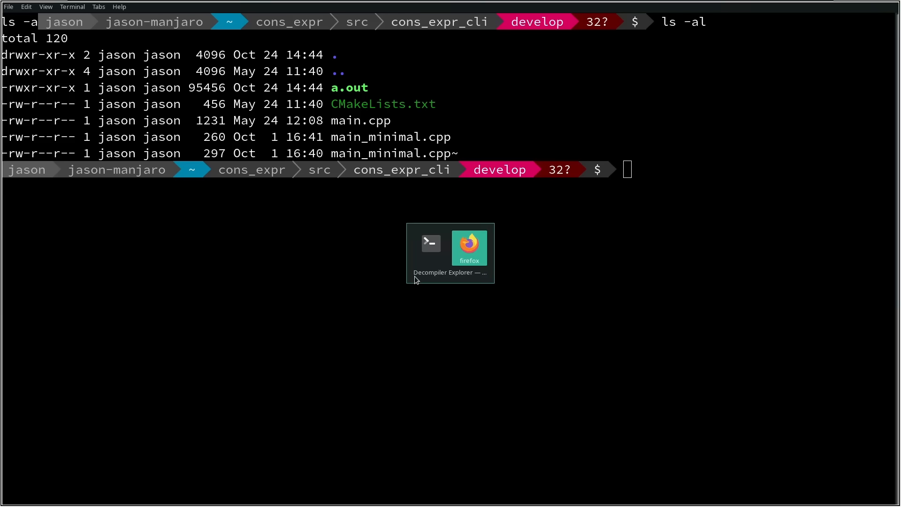
# Open the cons_expr_cli folder and choose a.out as the binary to upload
pyautogui.click(469, 249)
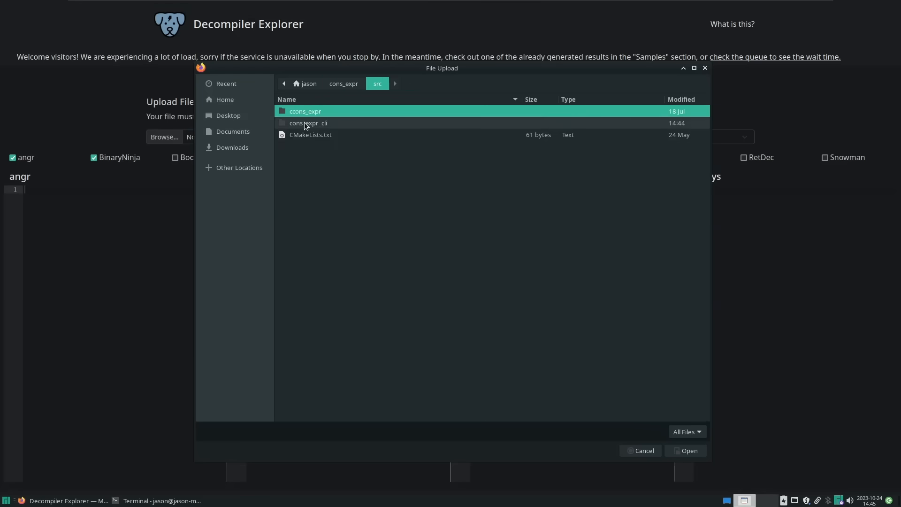
pyautogui.doubleClick(309, 123)
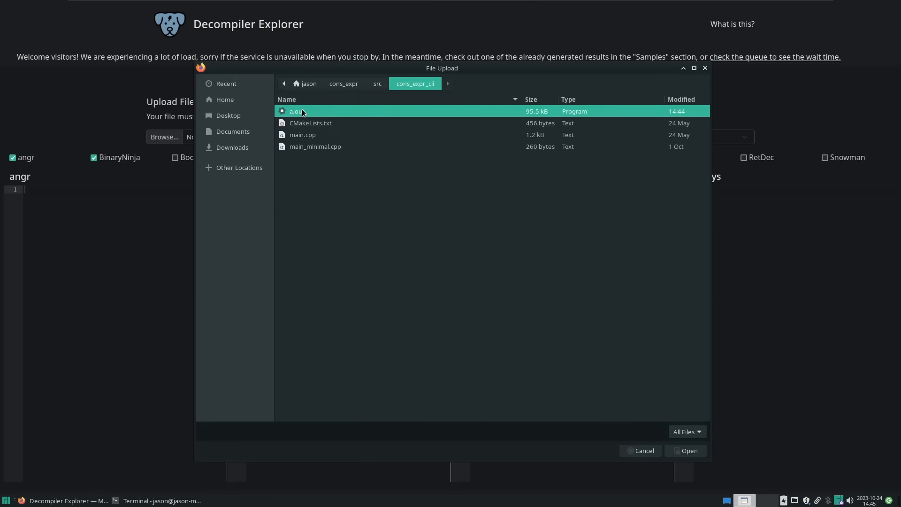
pyautogui.click(688, 450)
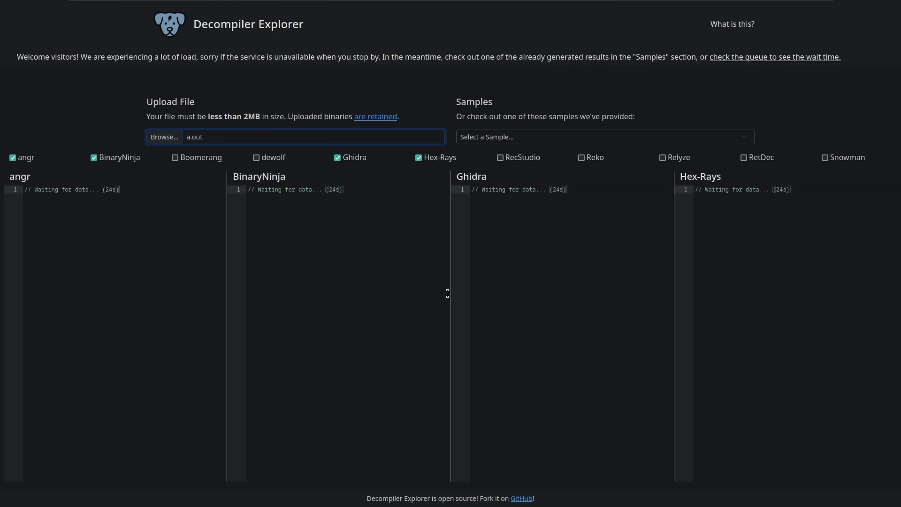
pyautogui.moveTo(499, 161)
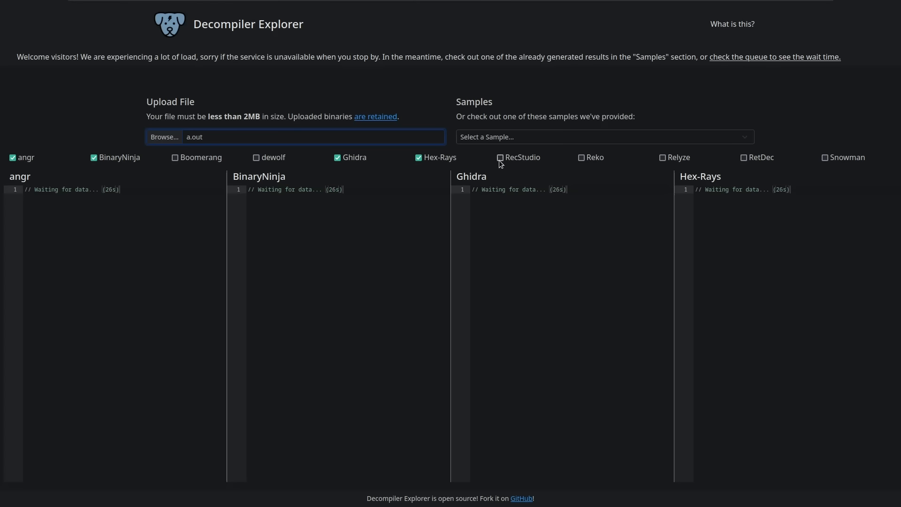
pyautogui.moveTo(643, 161)
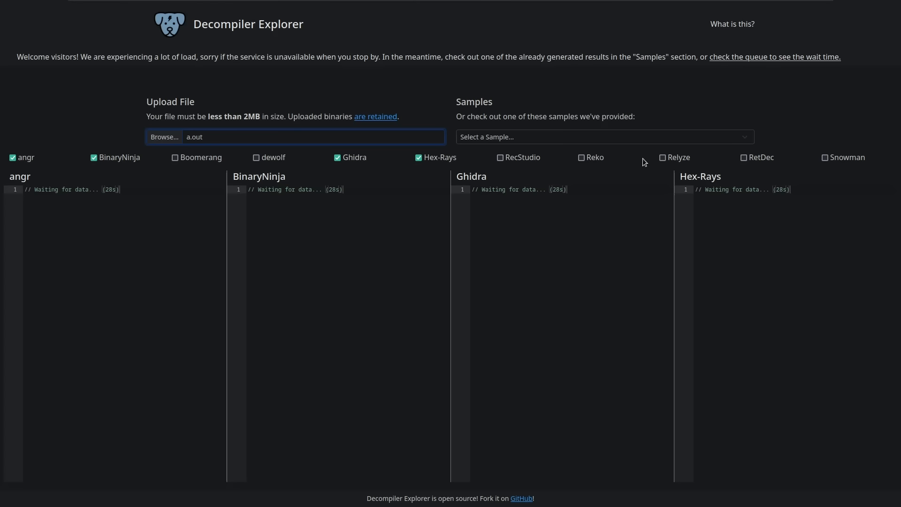
pyautogui.moveTo(760, 169)
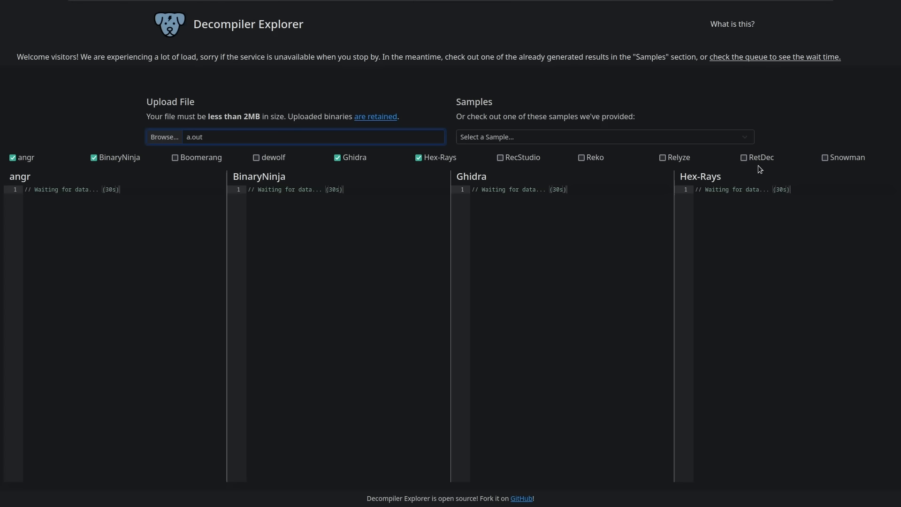
pyautogui.moveTo(752, 235)
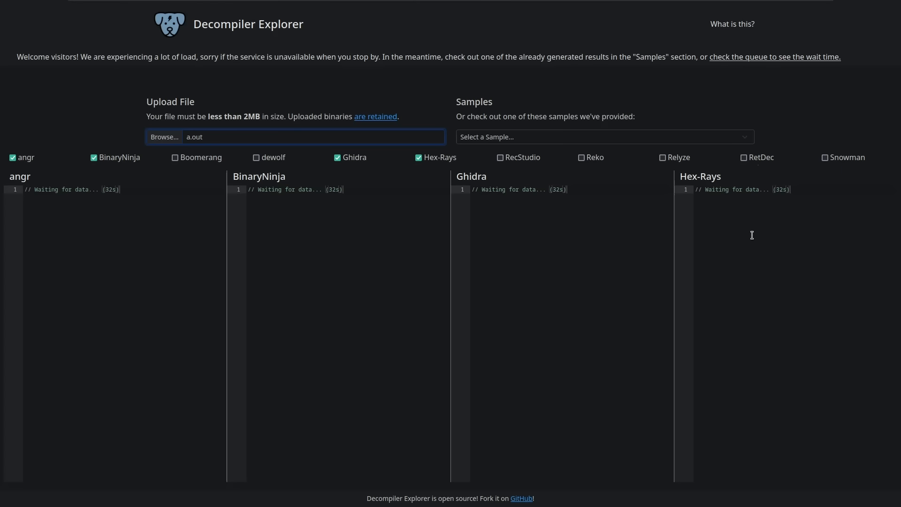
pyautogui.moveTo(725, 263)
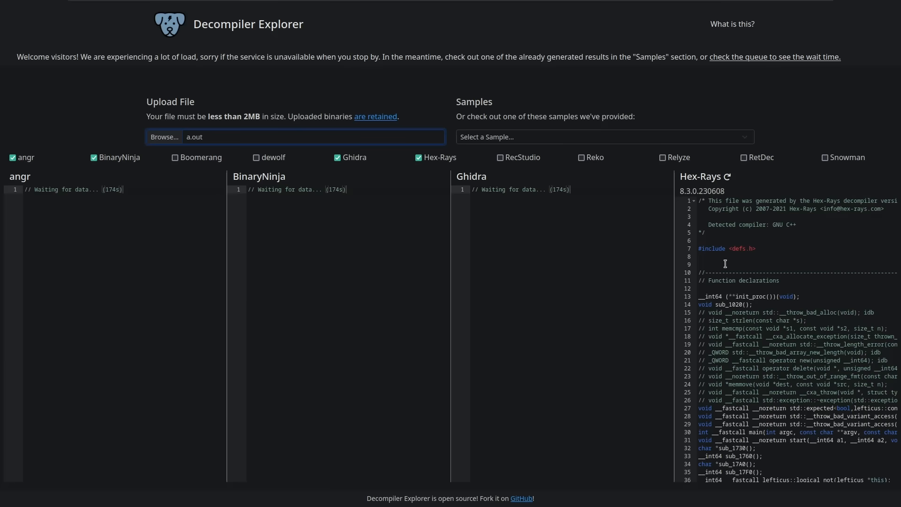
pyautogui.scroll(-3)
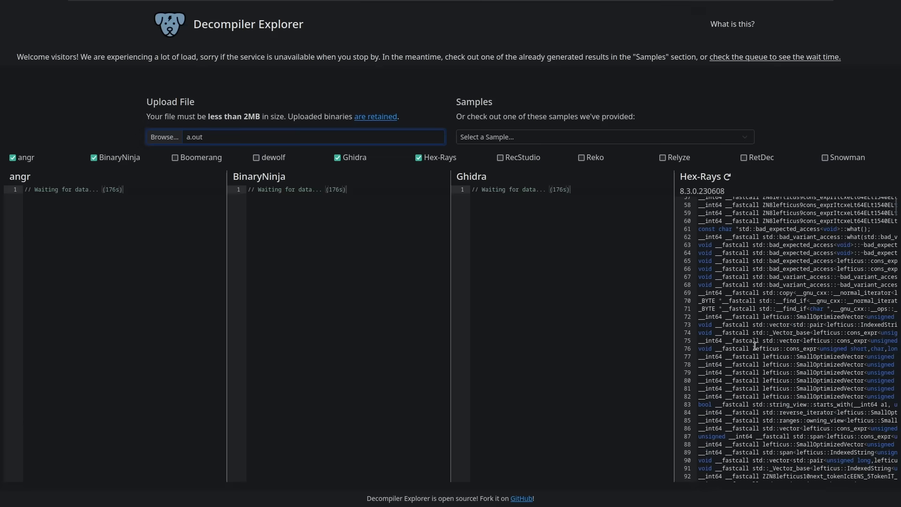
pyautogui.scroll(-3)
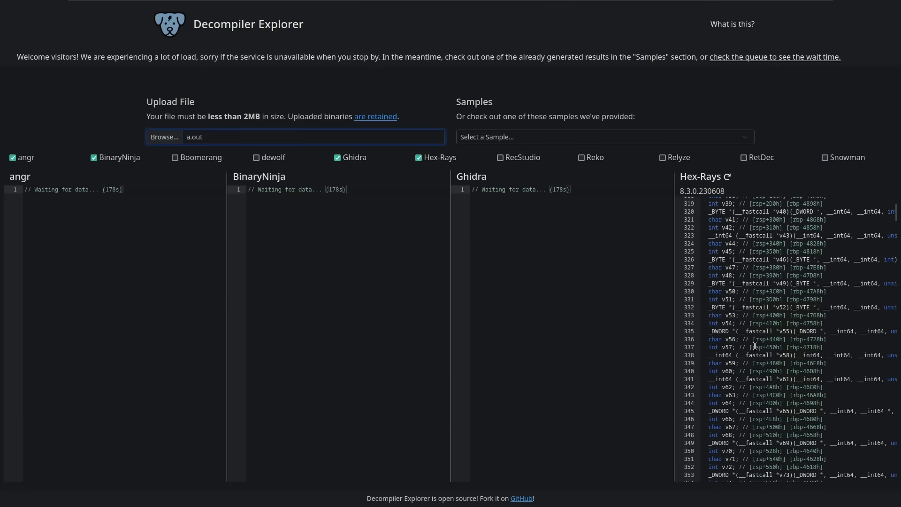
pyautogui.scroll(-3)
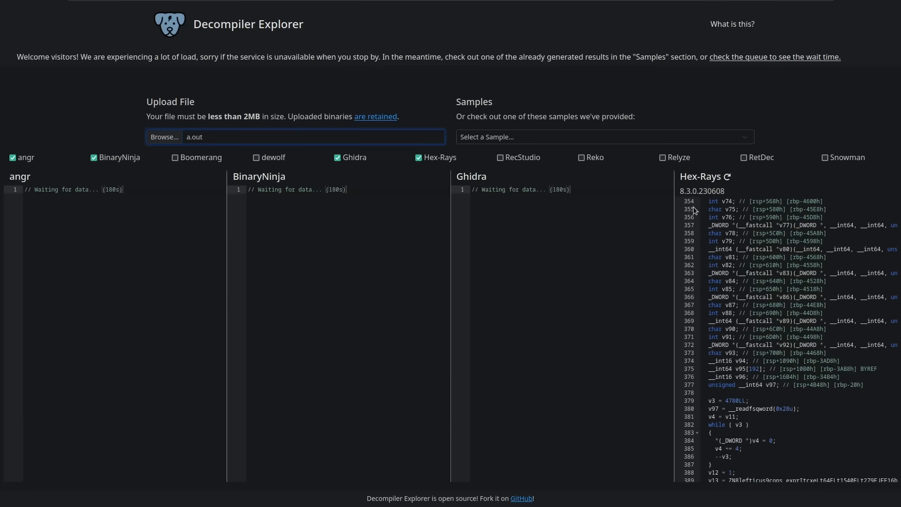
pyautogui.moveTo(676, 250)
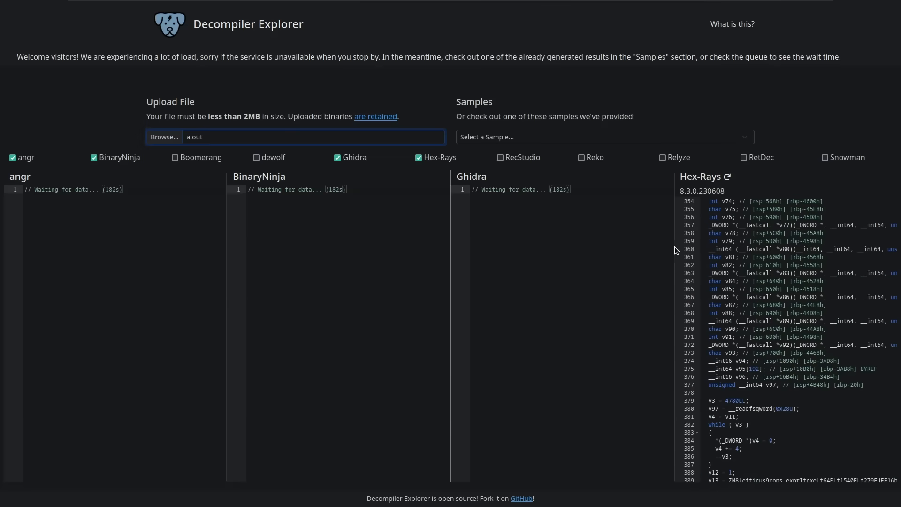
pyautogui.moveTo(684, 300)
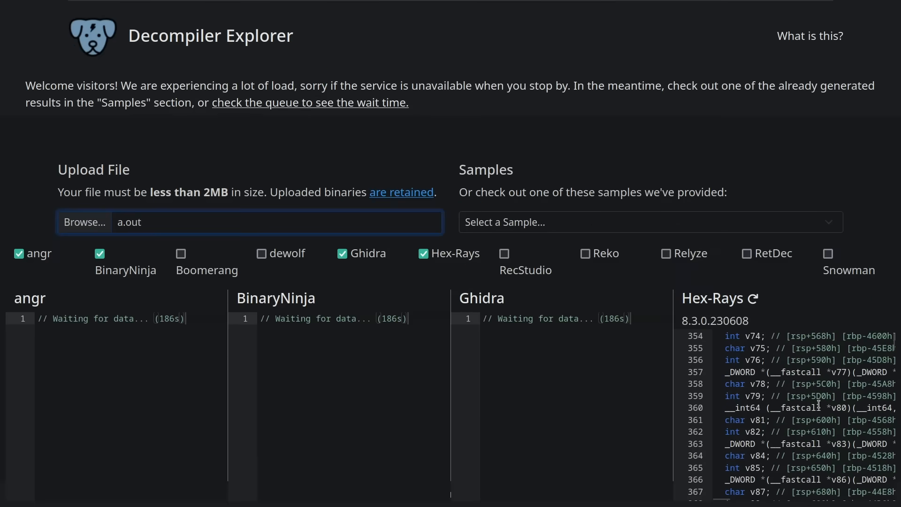
pyautogui.scroll(-3)
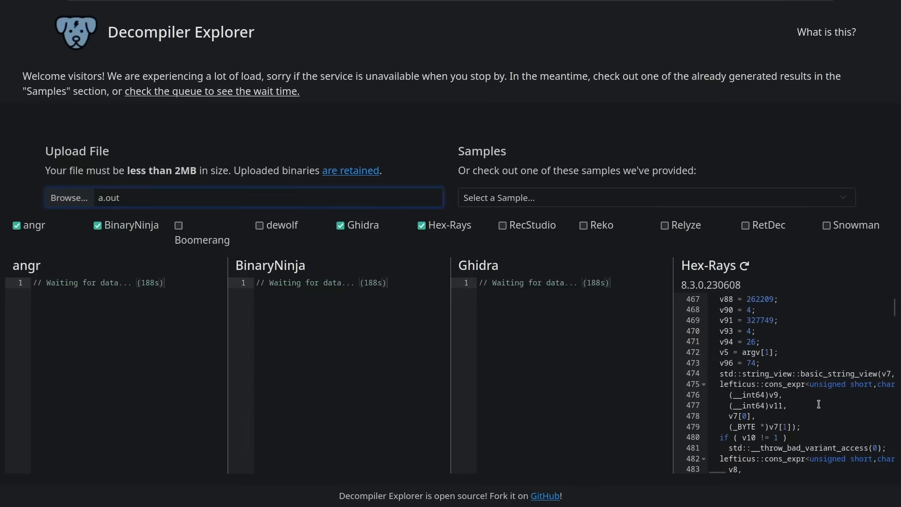
pyautogui.scroll(-3)
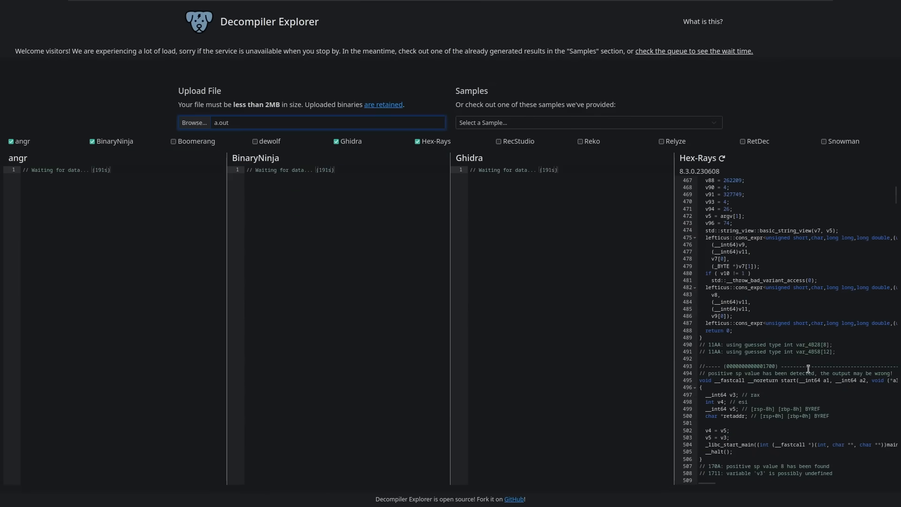
pyautogui.scroll(3)
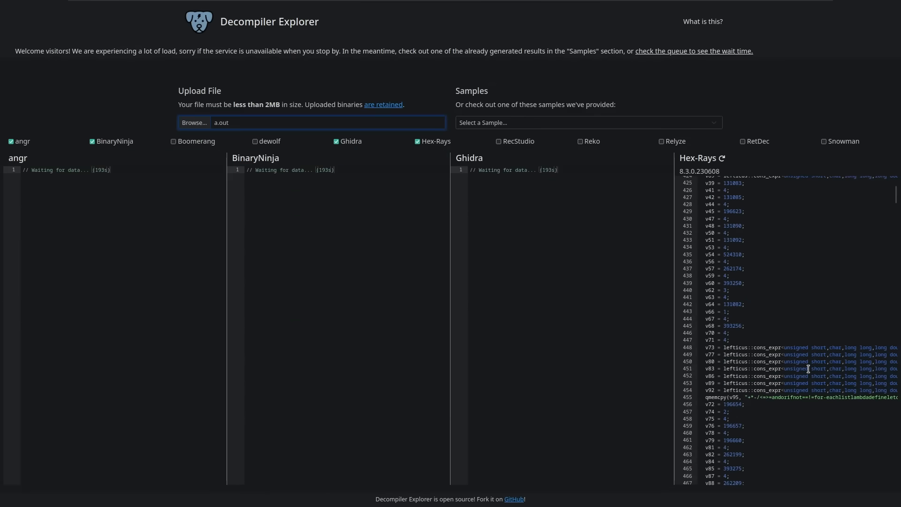
pyautogui.scroll(3)
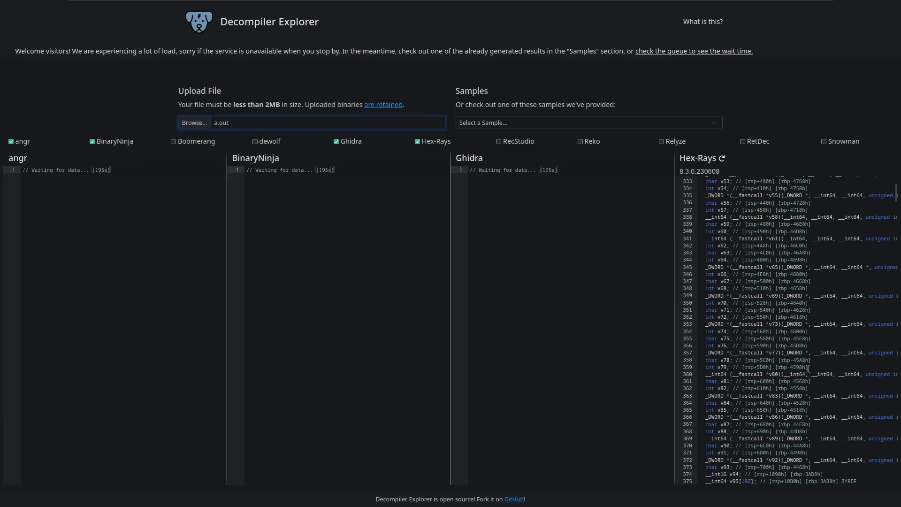
pyautogui.scroll(3)
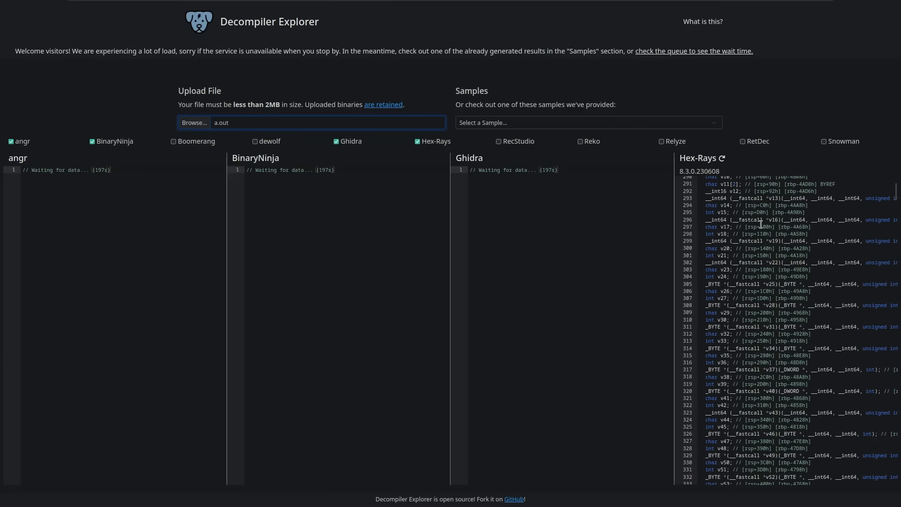
pyautogui.scroll(3)
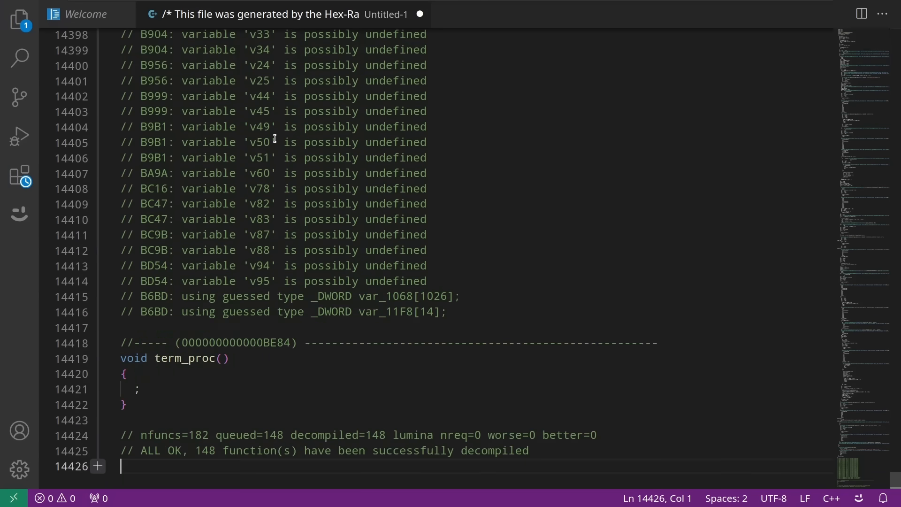
pyautogui.scroll(3)
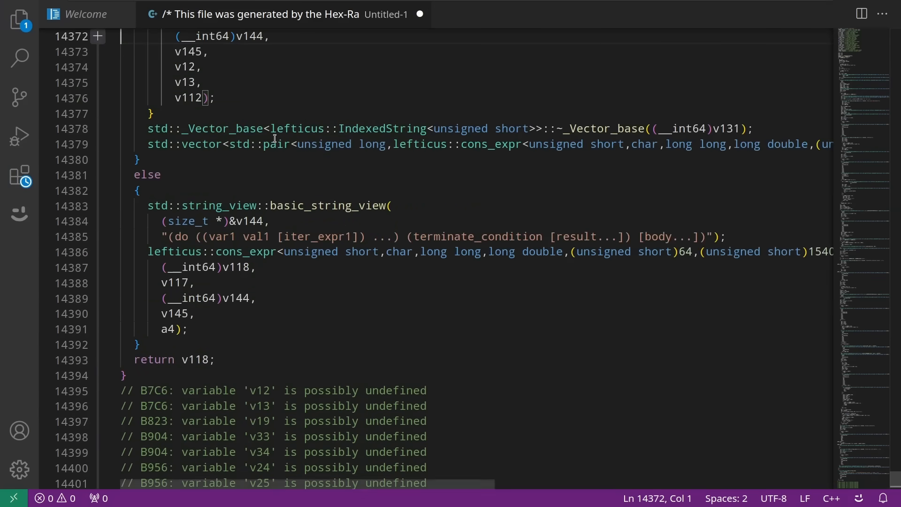
pyautogui.scroll(3)
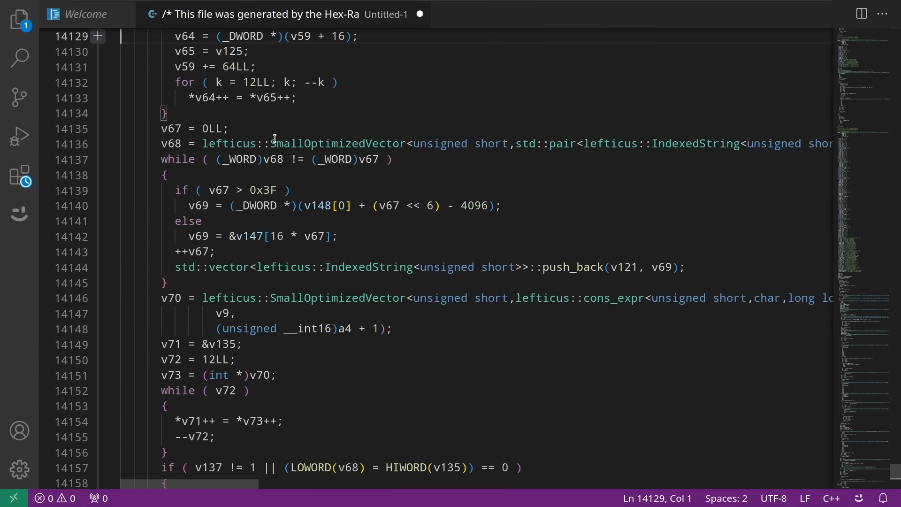
pyautogui.scroll(3)
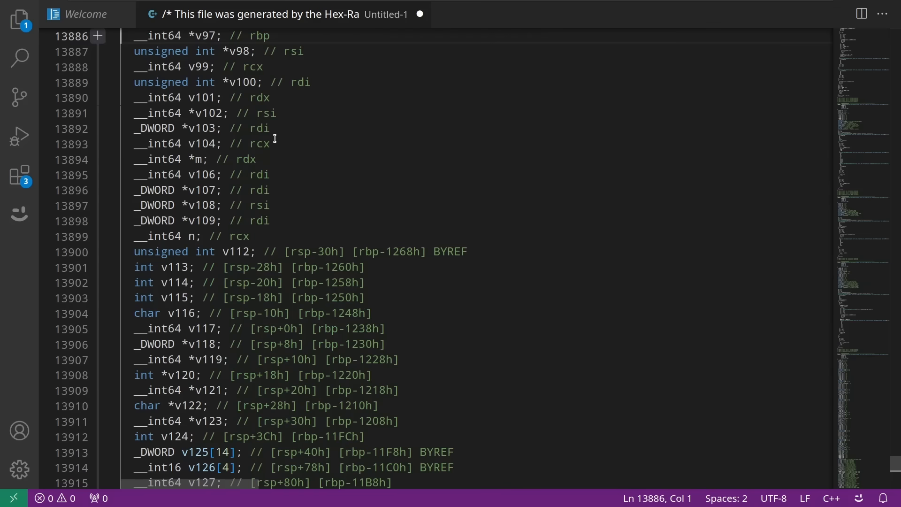
pyautogui.scroll(3)
pyautogui.write('main')
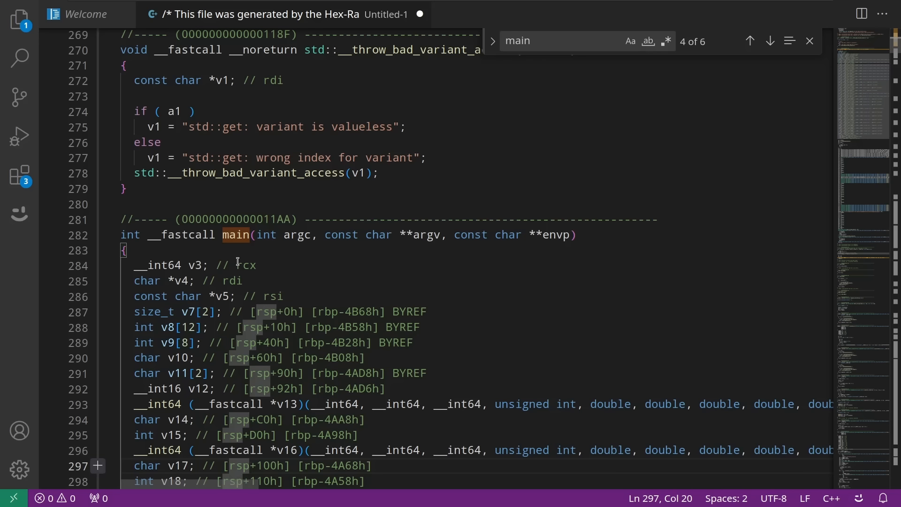
# Scroll through main's variable declarations into its body, then back to its signature
pyautogui.scroll(-3)
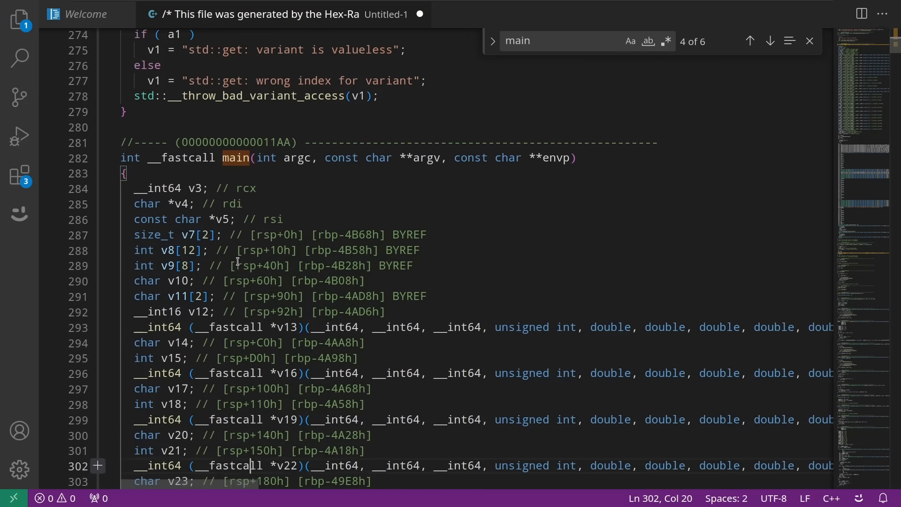
pyautogui.scroll(-3)
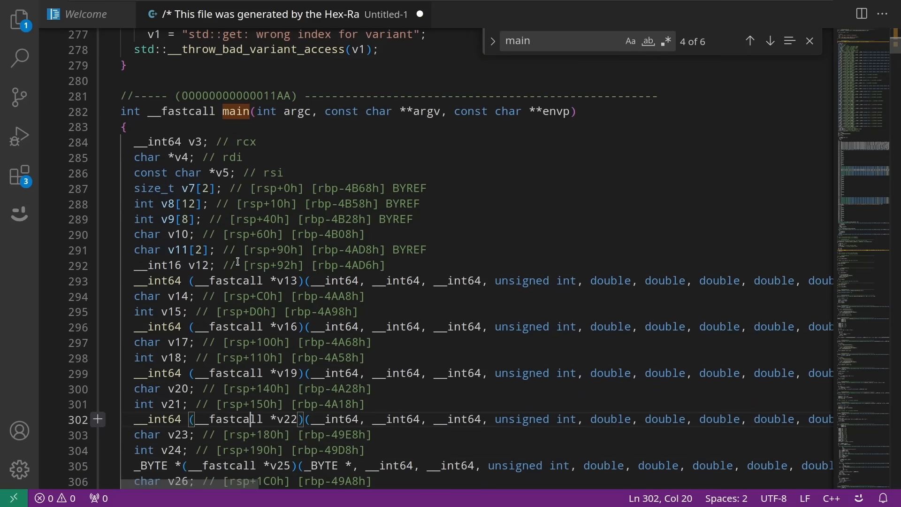
pyautogui.scroll(-3)
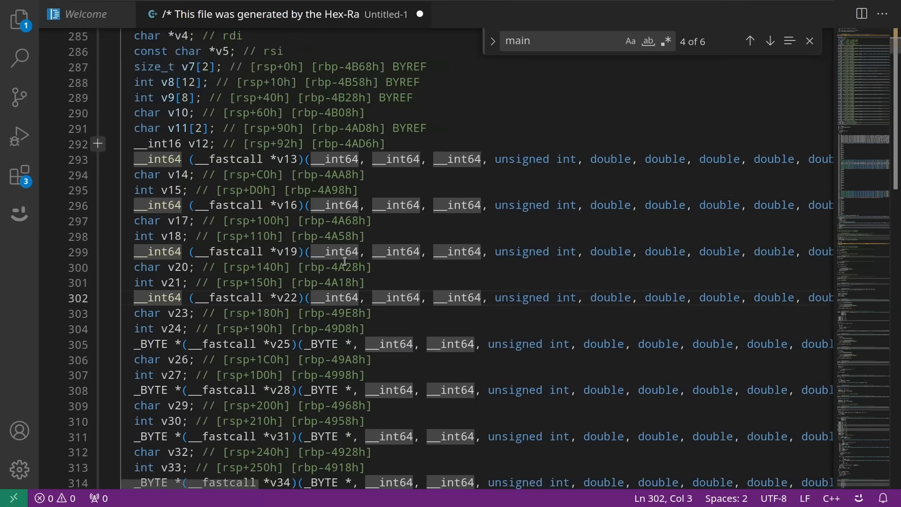
pyautogui.scroll(-3)
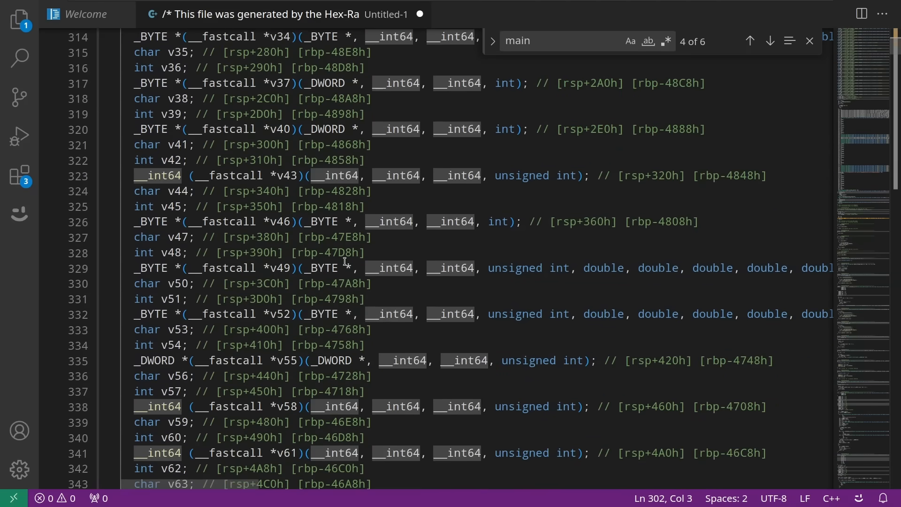
pyautogui.scroll(-3)
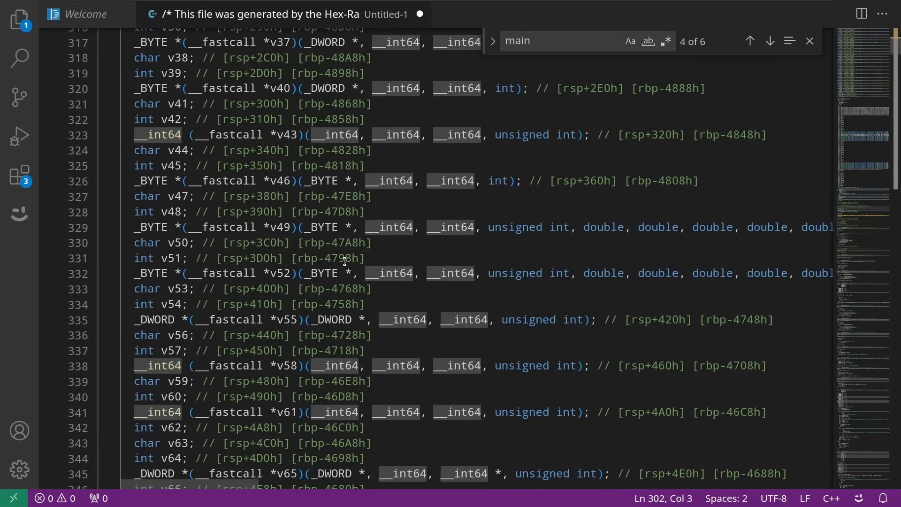
pyautogui.scroll(-3)
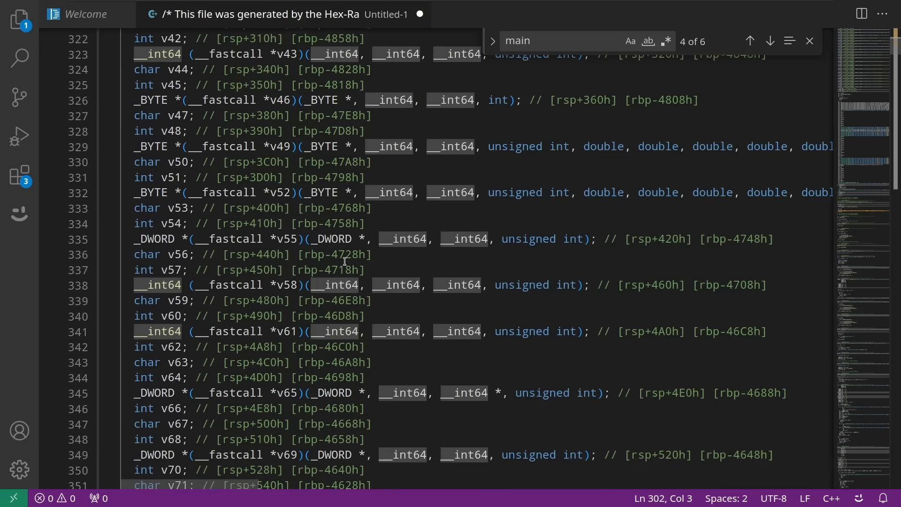
pyautogui.scroll(-3)
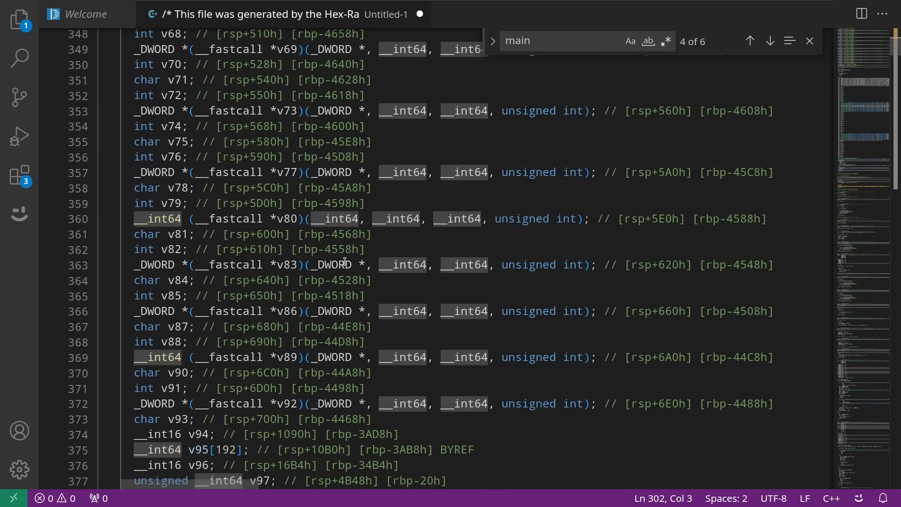
pyautogui.scroll(-3)
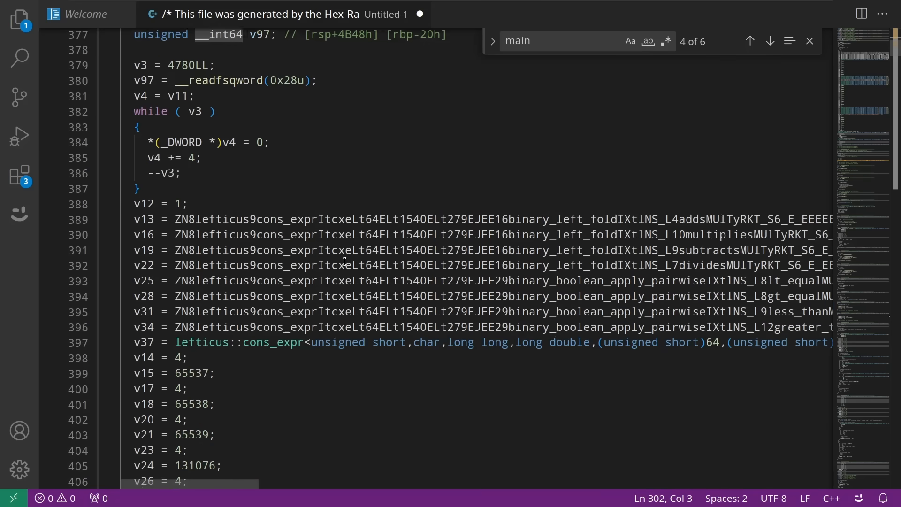
pyautogui.scroll(3)
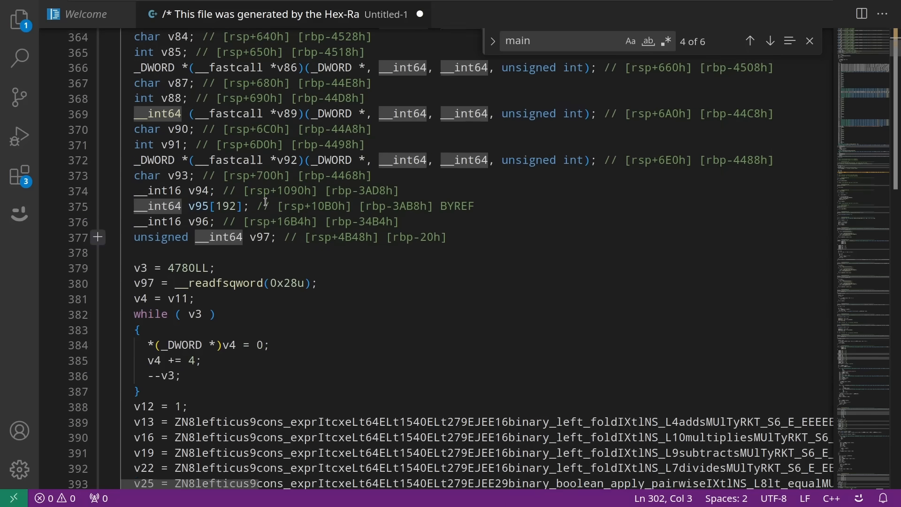
pyautogui.scroll(3)
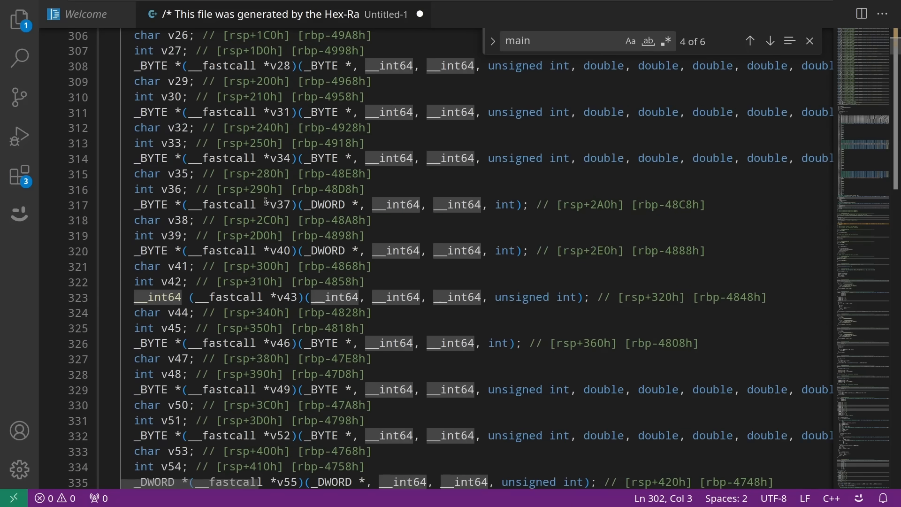
pyautogui.scroll(3)
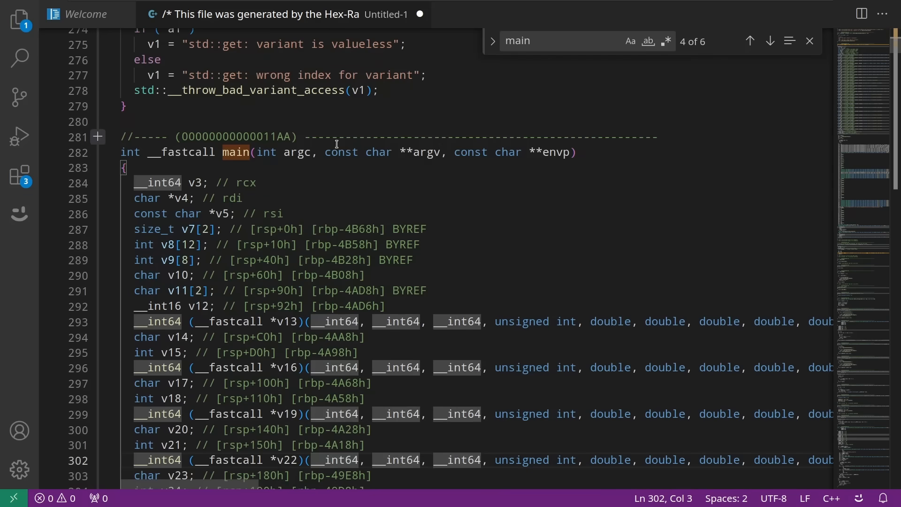
# Search for argv from main's signature and inspect the basic_string_view call using argv[1]
pyautogui.click(440, 152)
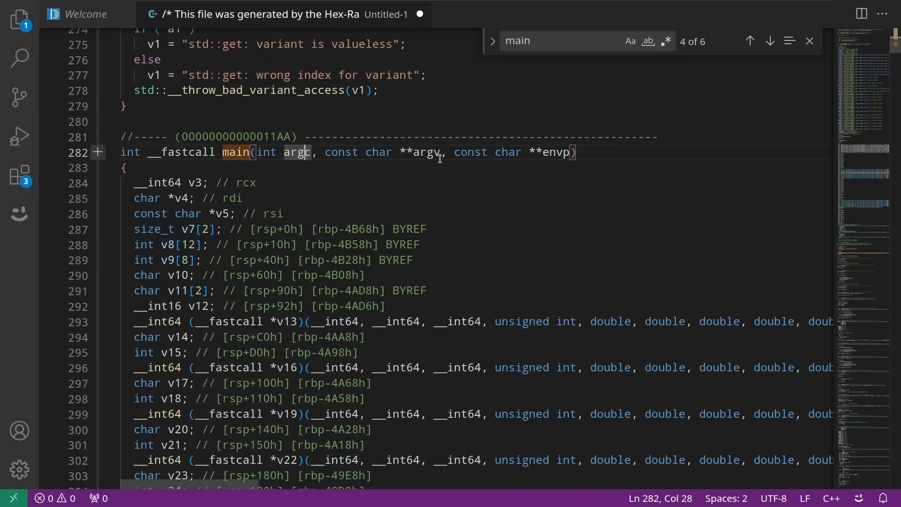
pyautogui.doubleClick(426, 152)
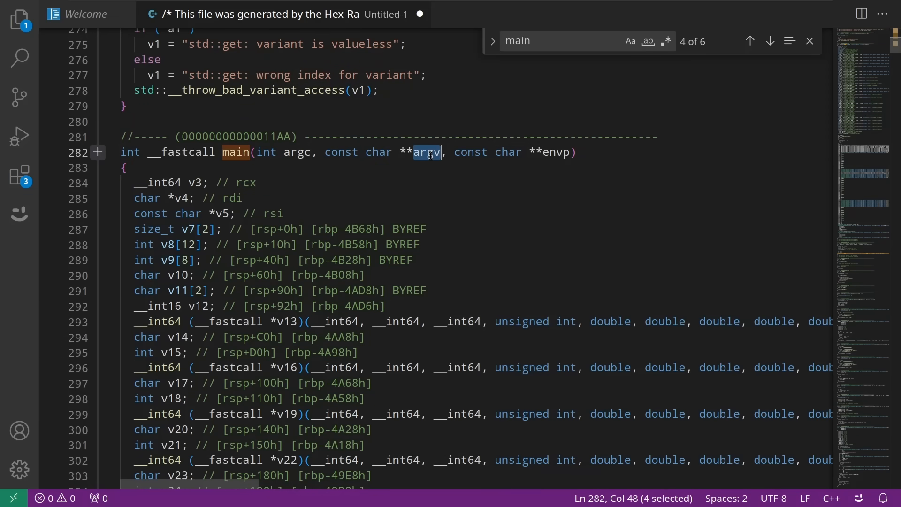
pyautogui.write('argv')
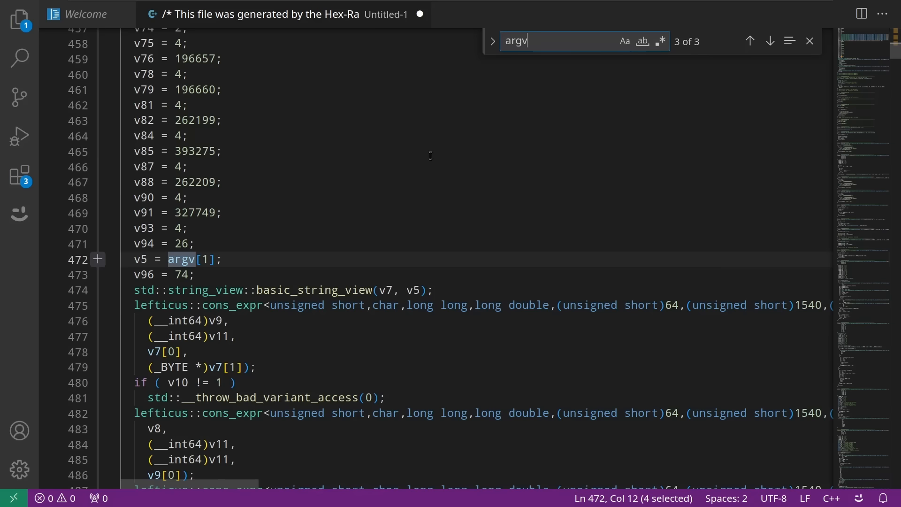
pyautogui.moveTo(345, 295)
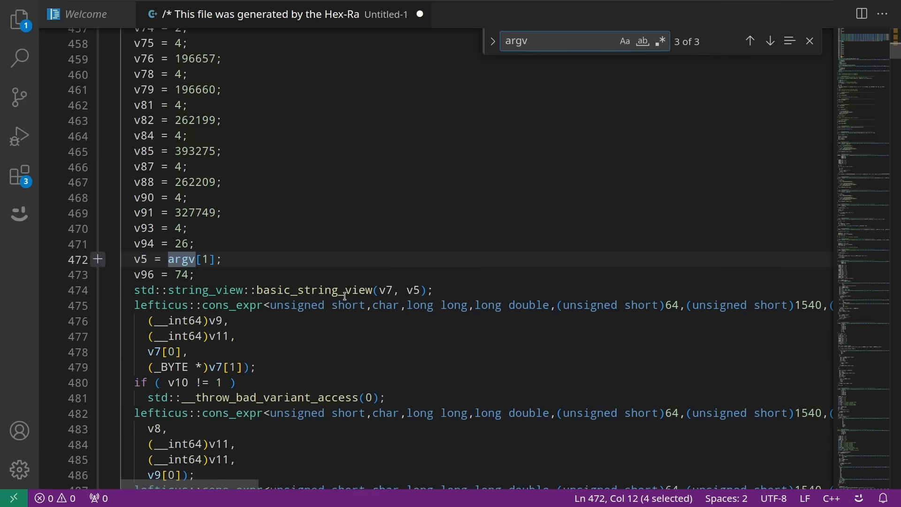
pyautogui.click(330, 290)
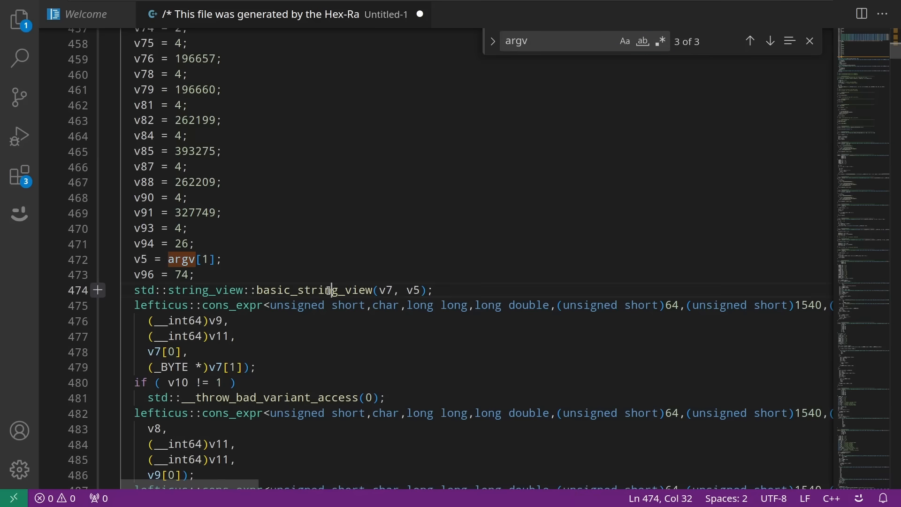
pyautogui.scroll(3)
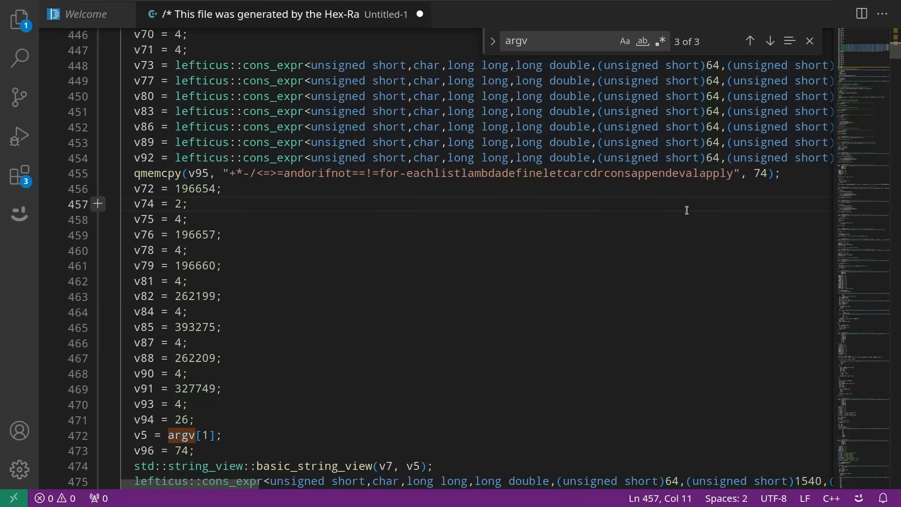
pyautogui.scroll(-3)
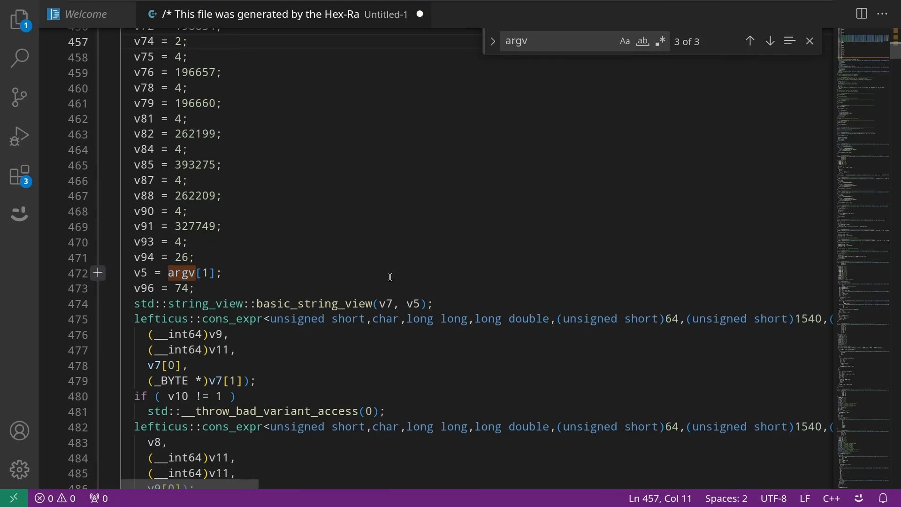
pyautogui.doubleClick(315, 304)
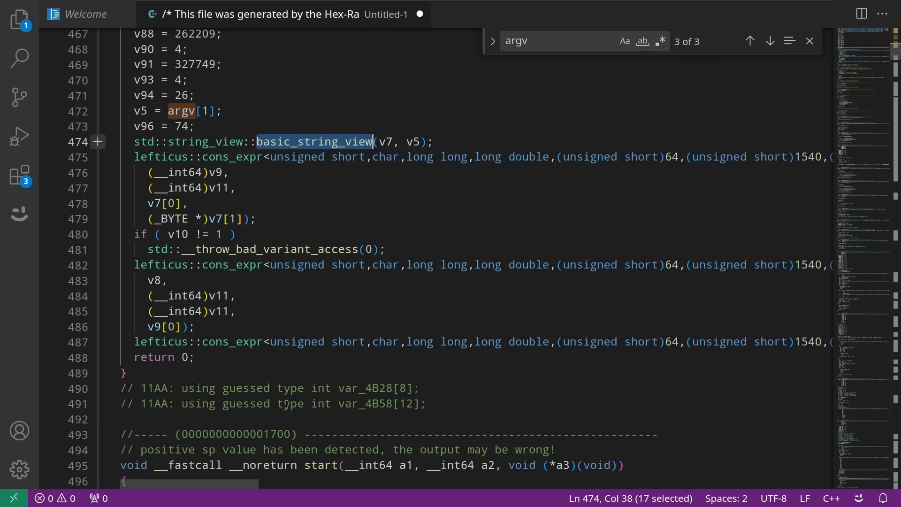
pyautogui.moveTo(305, 265)
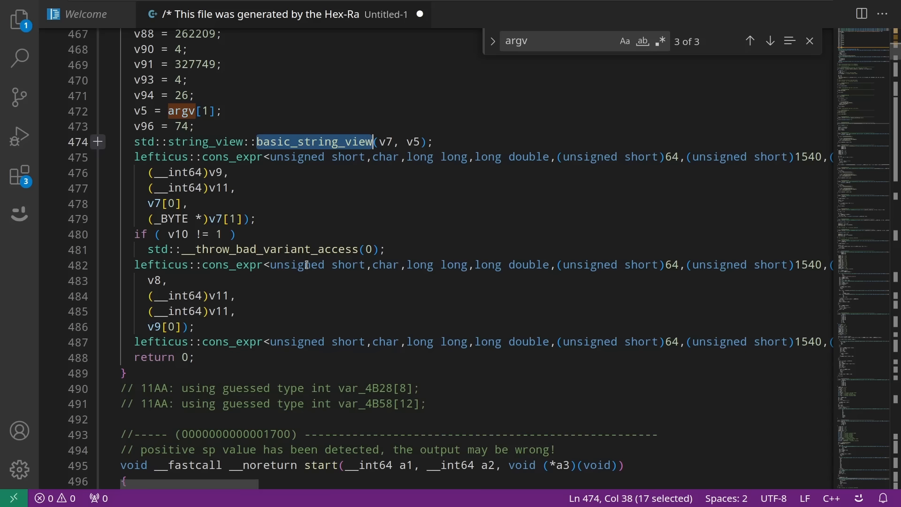
pyautogui.moveTo(200, 234)
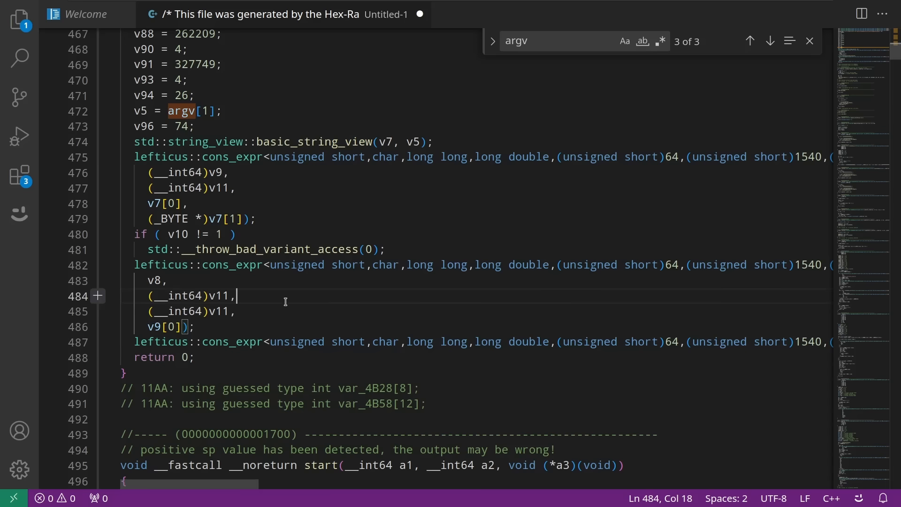
pyautogui.moveTo(358, 385)
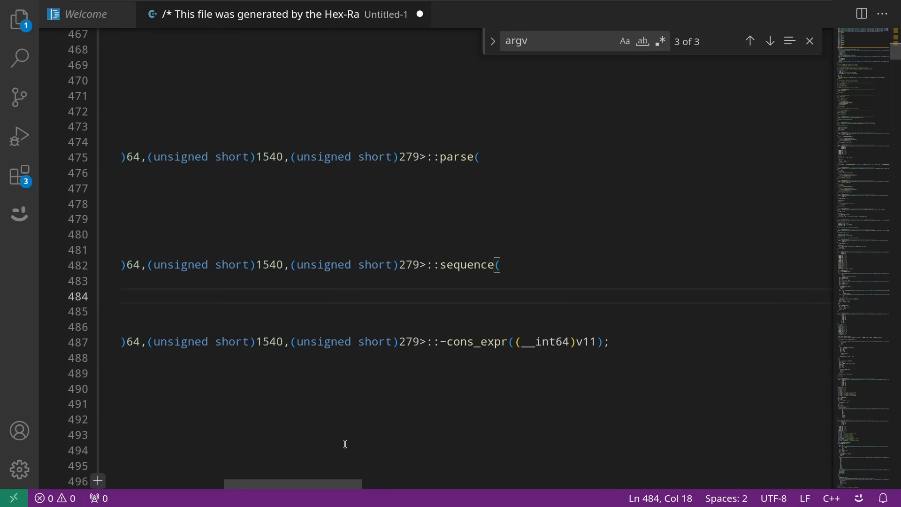
# Search for ~cons_expr and bring the lefticus::cons_expr destructor definition into view
pyautogui.doubleClick(478, 341)
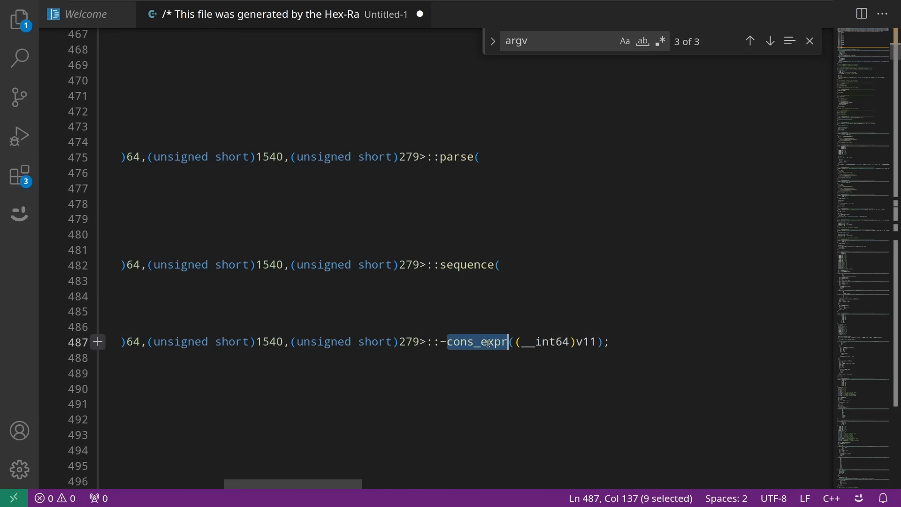
pyautogui.moveTo(451, 374)
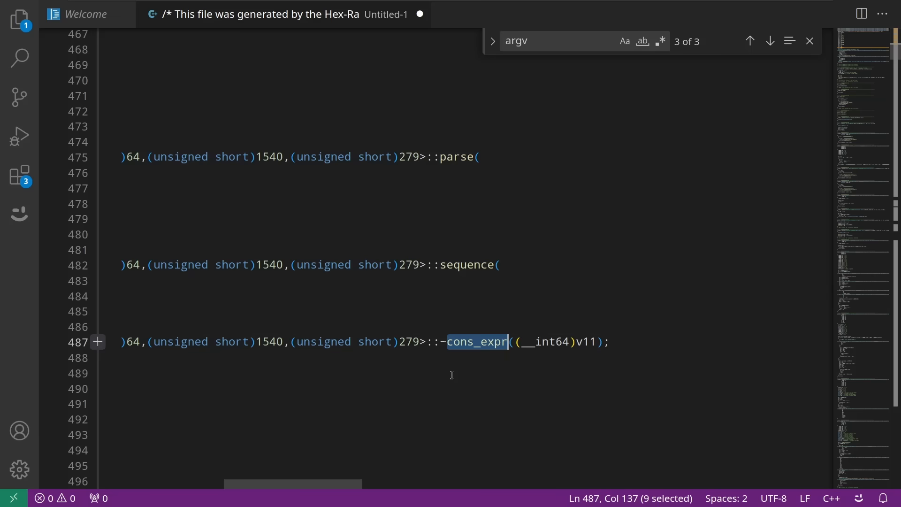
pyautogui.write('~cons_expr')
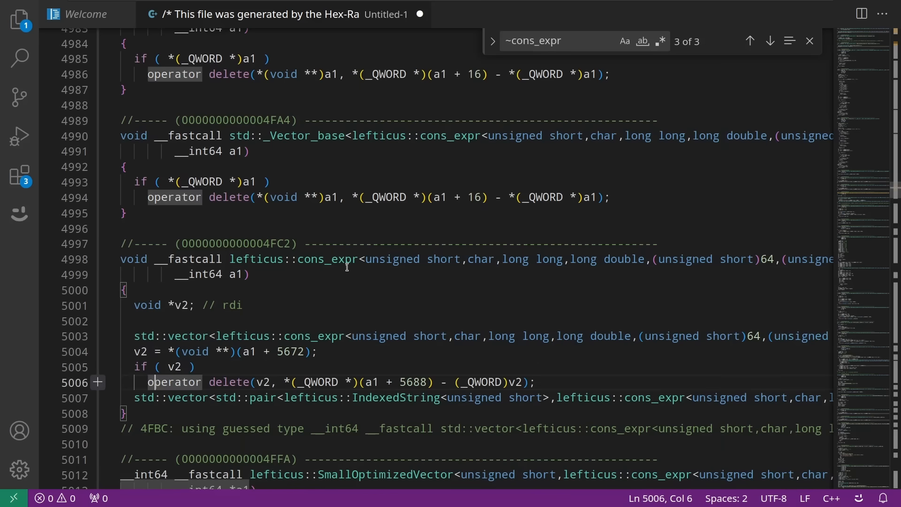
pyautogui.click(750, 41)
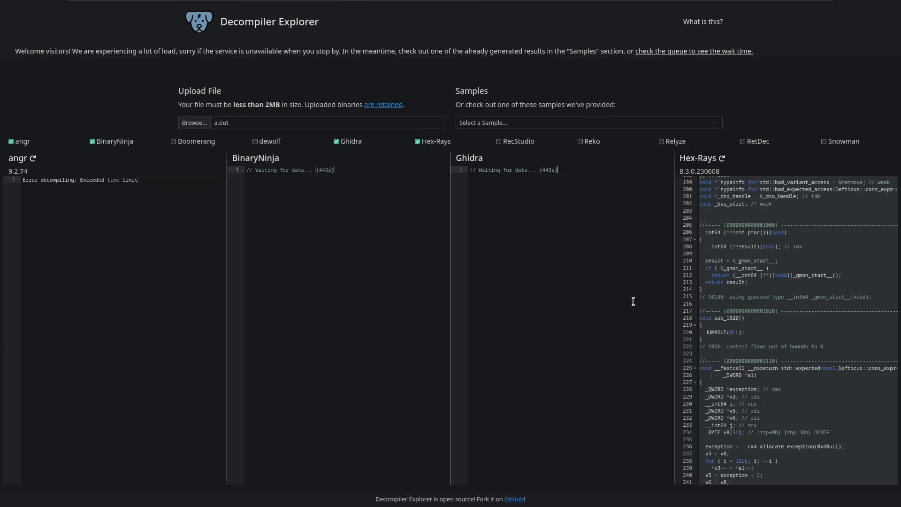
pyautogui.moveTo(773, 292)
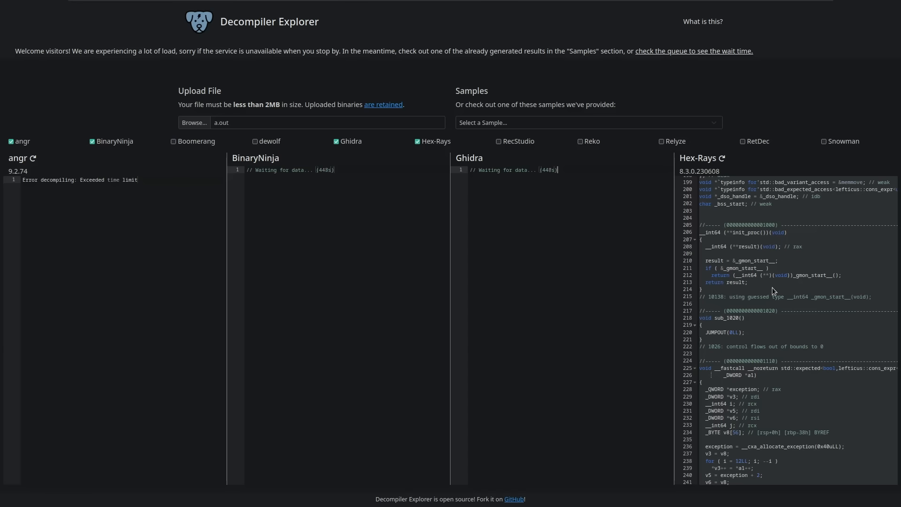
pyautogui.click(659, 140)
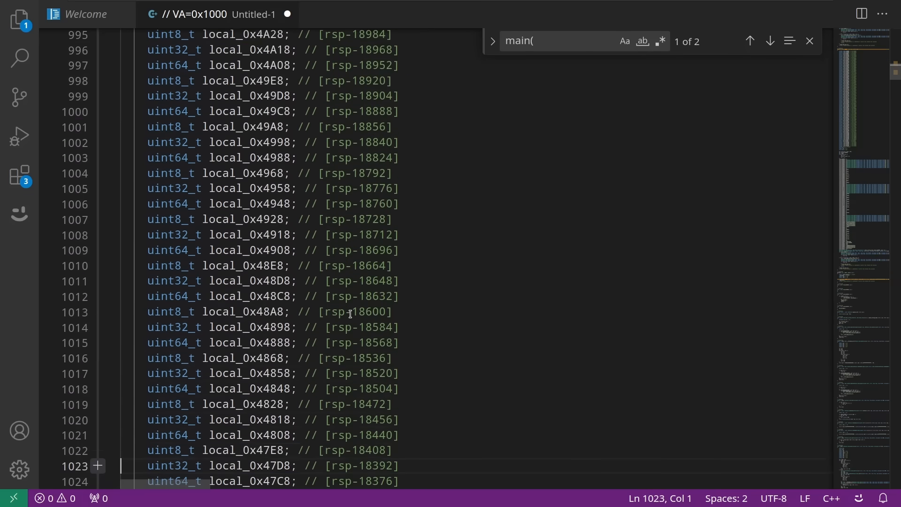
# Scroll past the local declarations to main's body with its cons_expr calls and returns
pyautogui.scroll(-3)
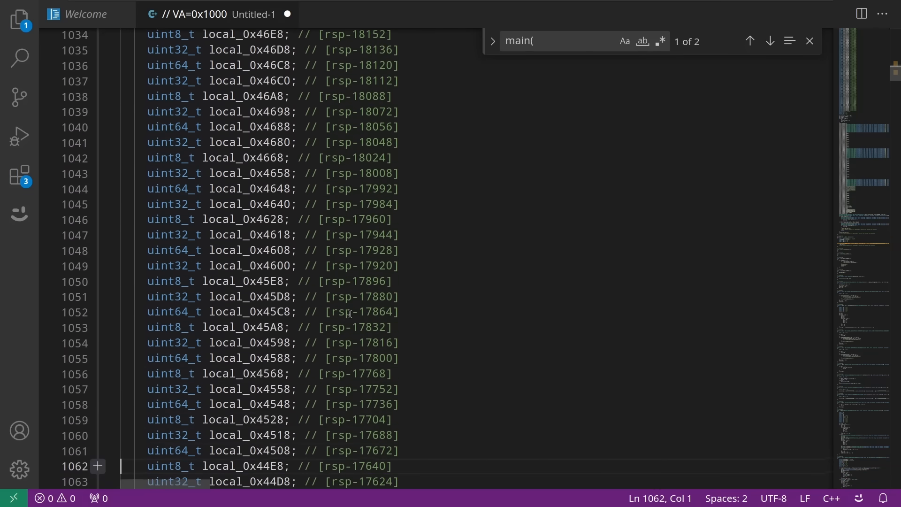
pyautogui.scroll(-3)
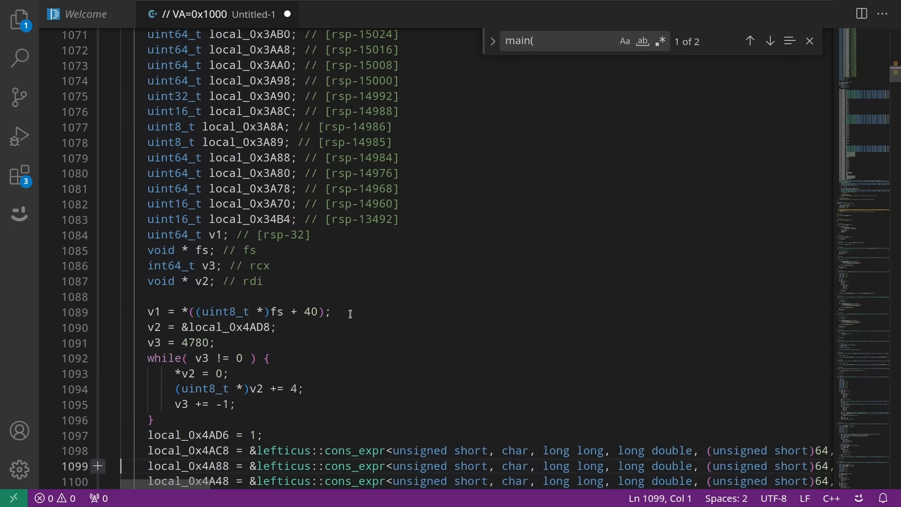
pyautogui.scroll(-3)
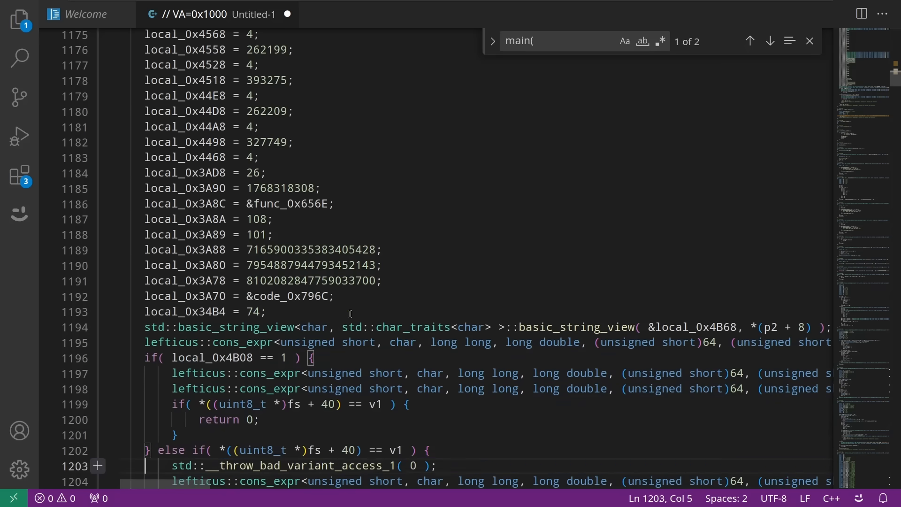
pyautogui.scroll(-3)
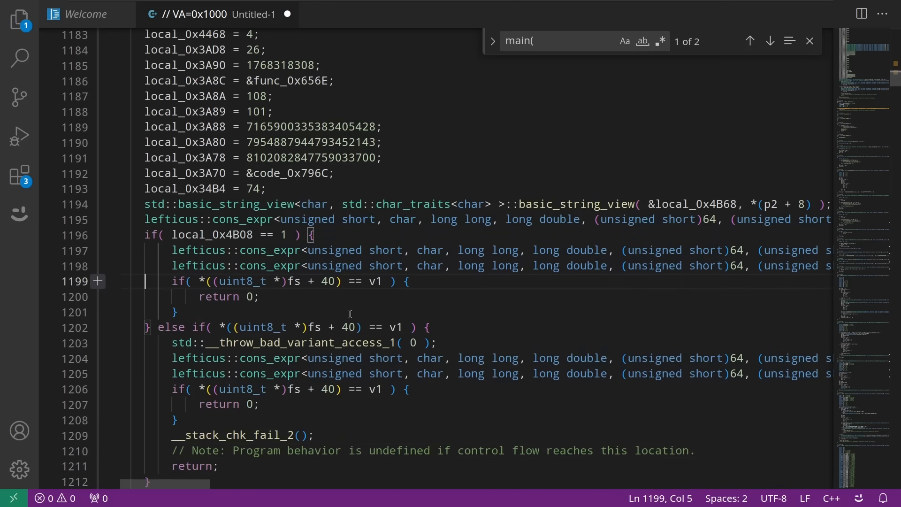
pyautogui.scroll(3)
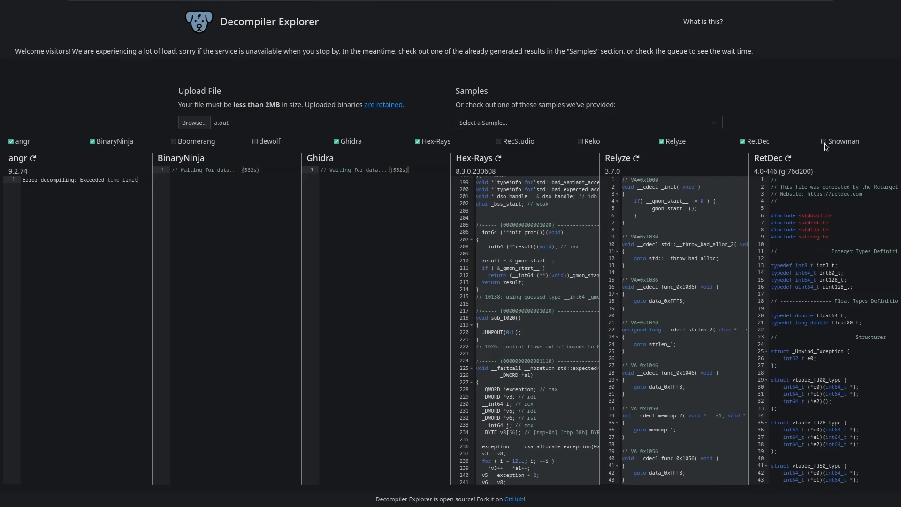
# Add Snowman and Reko outputs, hide angr and dewolf, and copy Reko's decompiled code
pyautogui.click(825, 141)
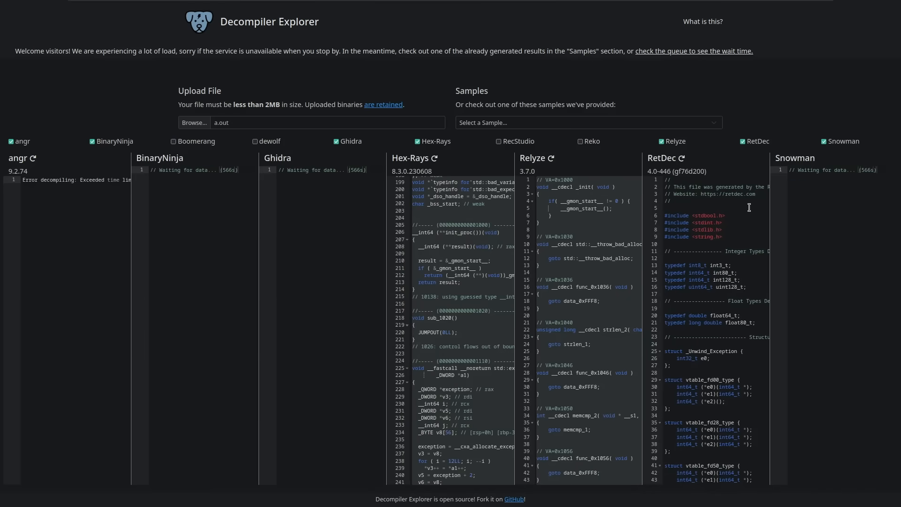
pyautogui.moveTo(714, 216)
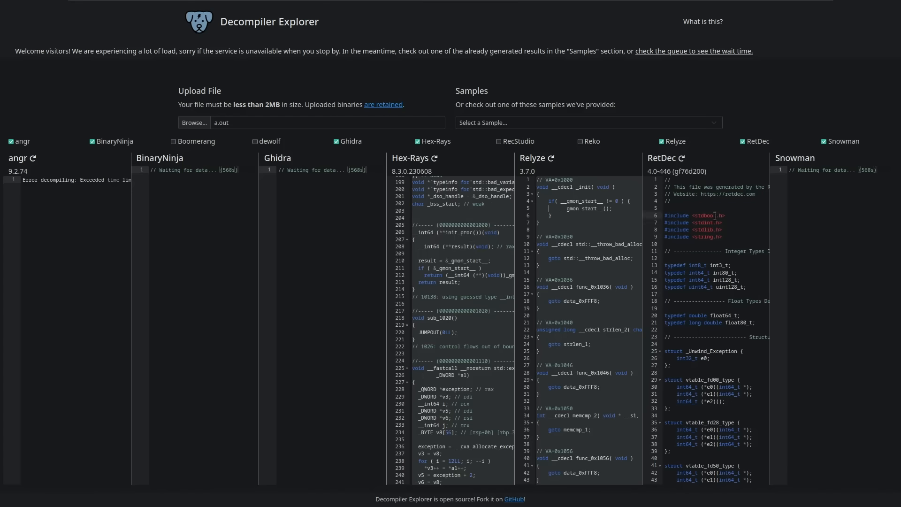
pyautogui.moveTo(117, 156)
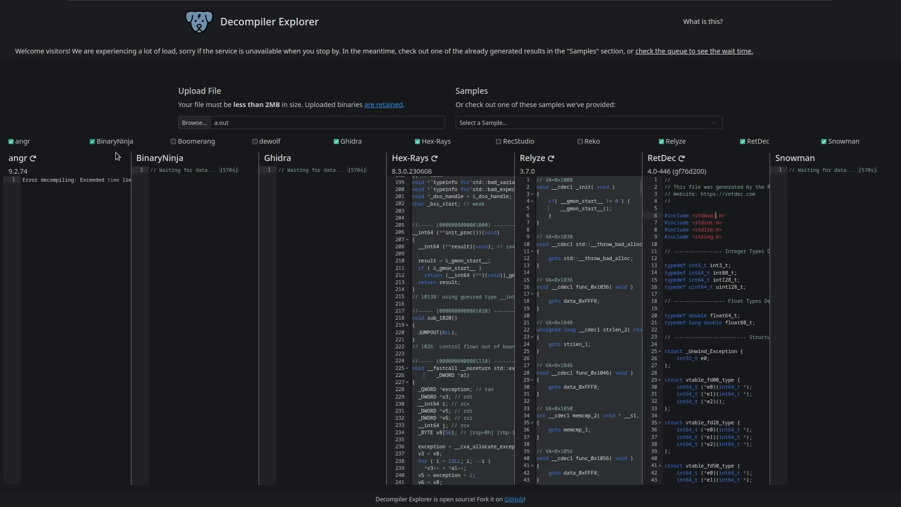
pyautogui.click(12, 140)
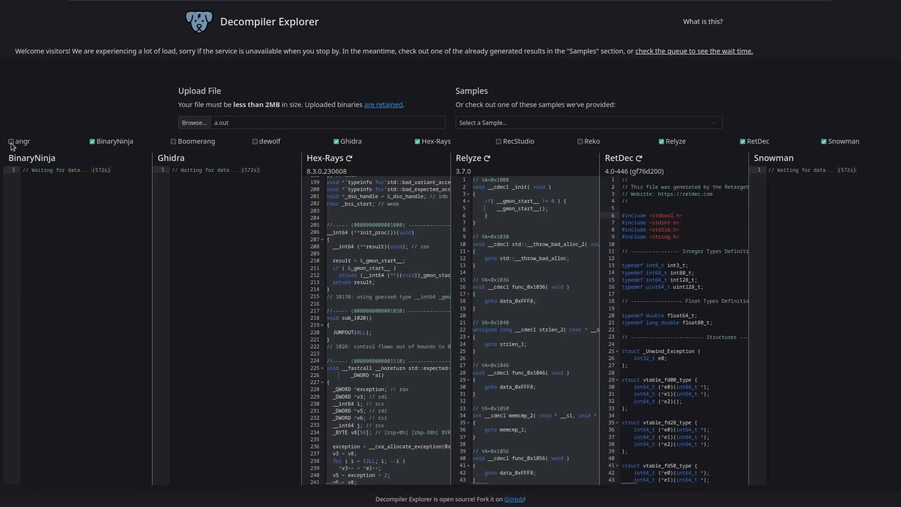
pyautogui.click(253, 141)
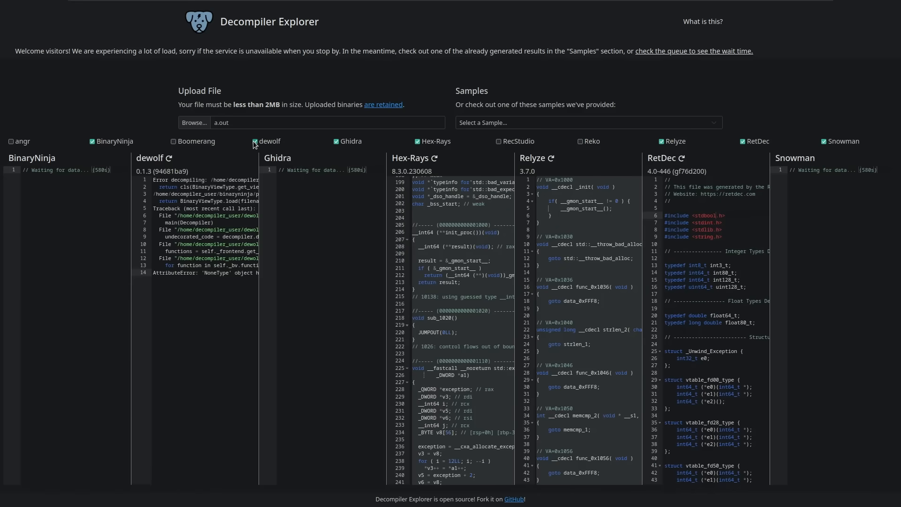
pyautogui.click(254, 141)
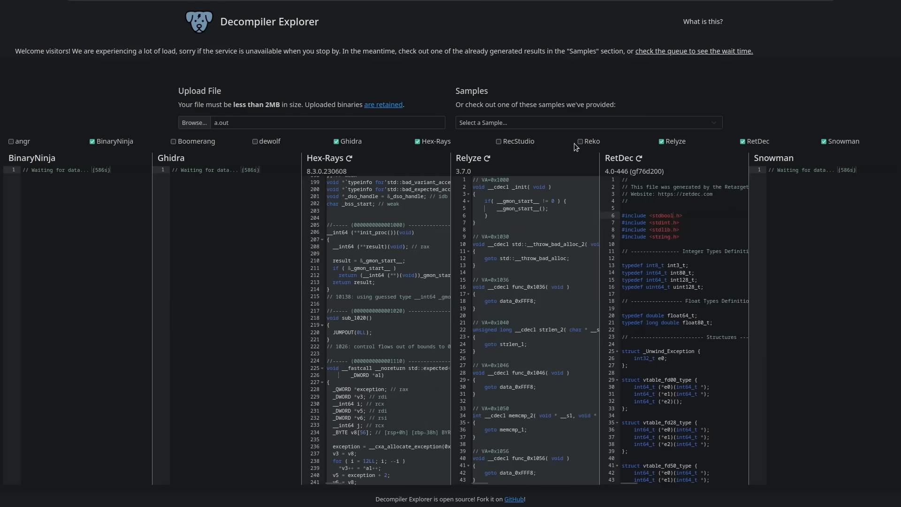
pyautogui.click(580, 141)
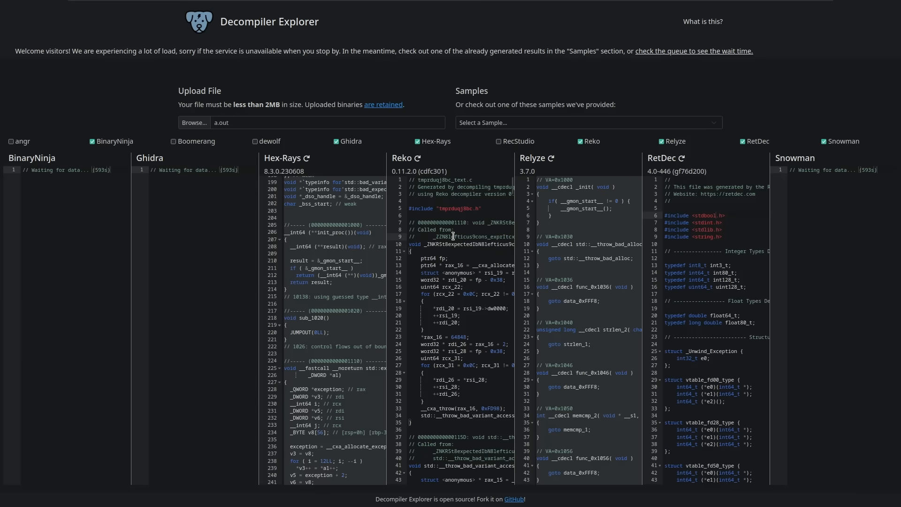
pyautogui.rightClick(454, 236)
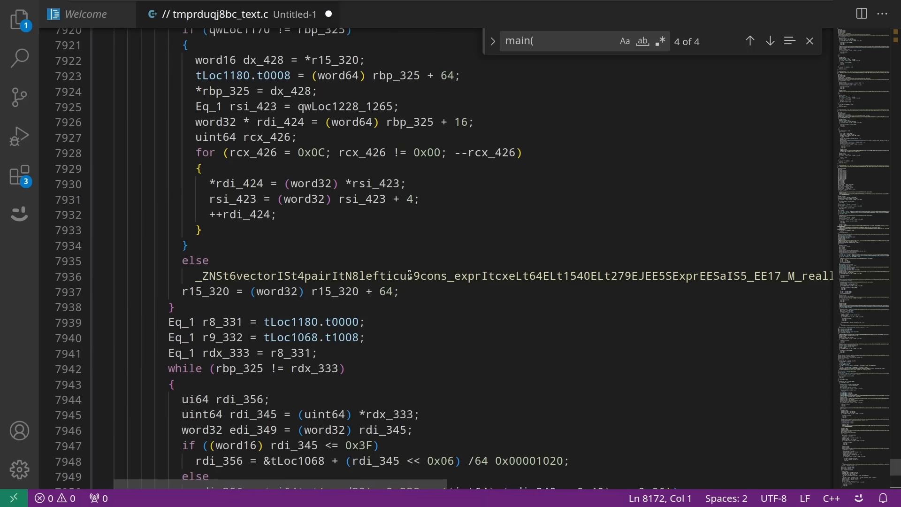
# Scroll up through the pasted Reko output in the untitled file
pyautogui.scroll(3)
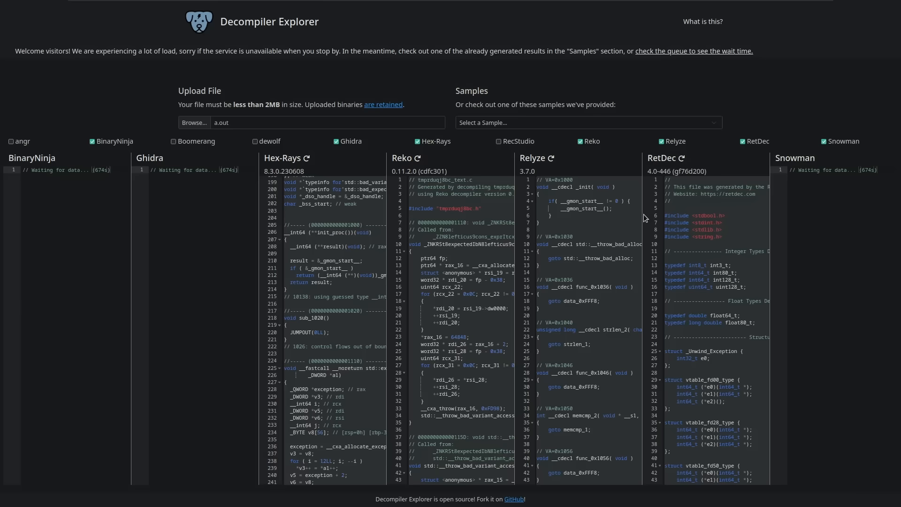
pyautogui.moveTo(728, 229)
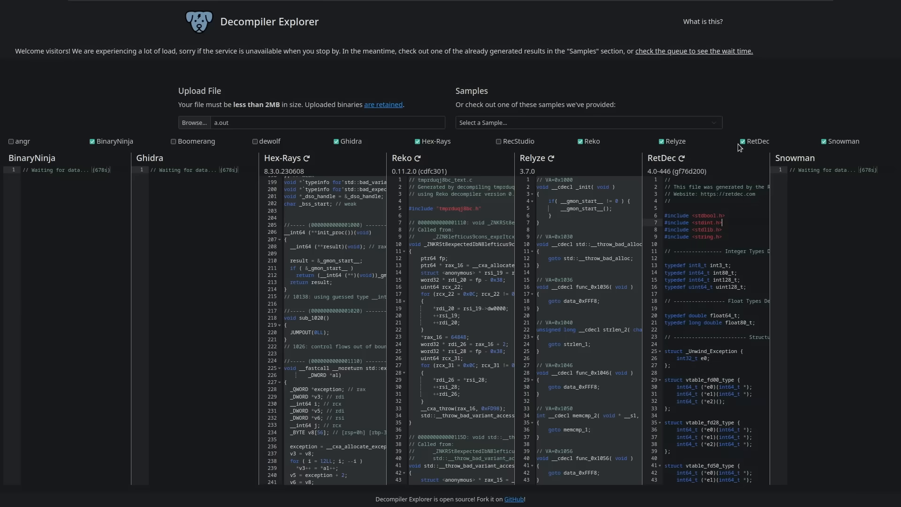
# Select the RetDec decompiled output for copying
pyautogui.click(743, 141)
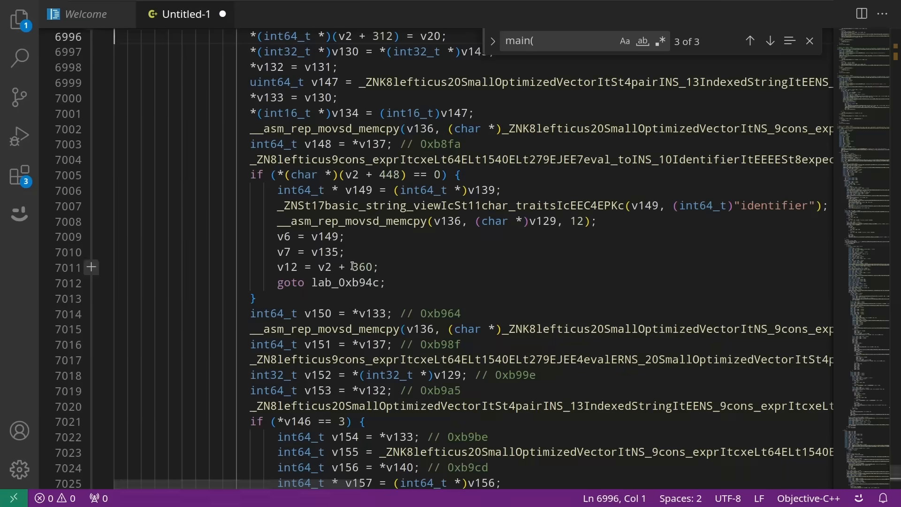
# Return to the Hex-Rays output file and begin a Find search for memcp
pyautogui.click(770, 41)
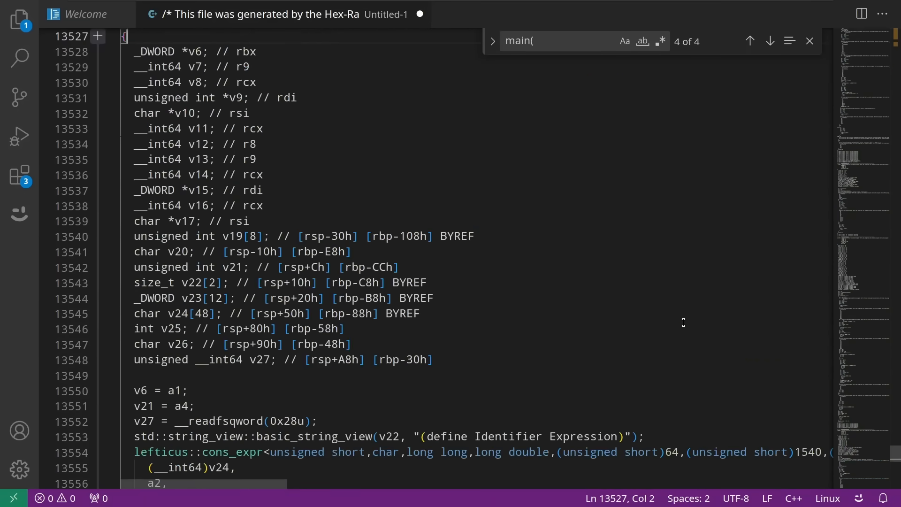
pyautogui.scroll(3)
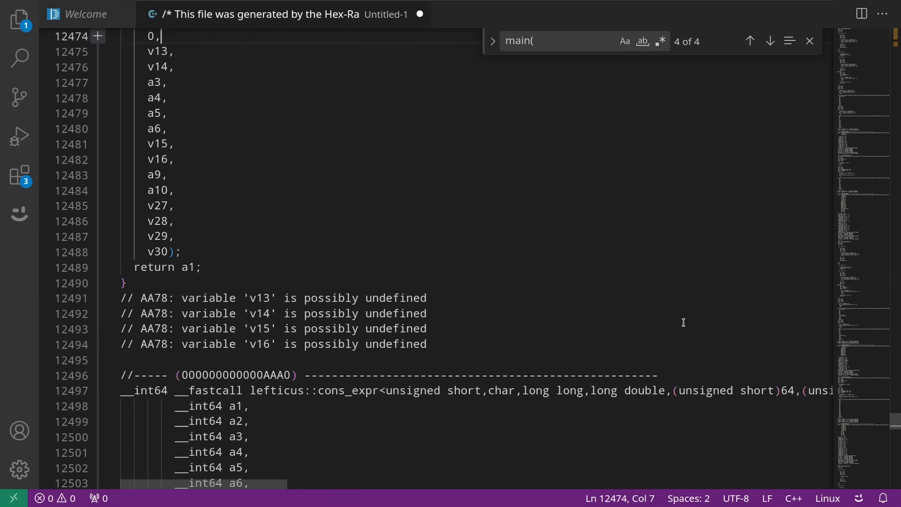
pyautogui.write('memcp')
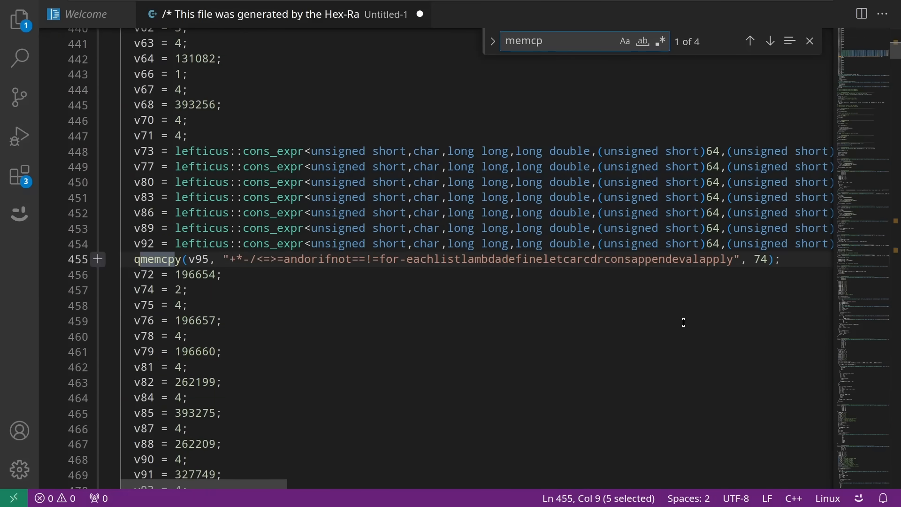
pyautogui.moveTo(268, 276)
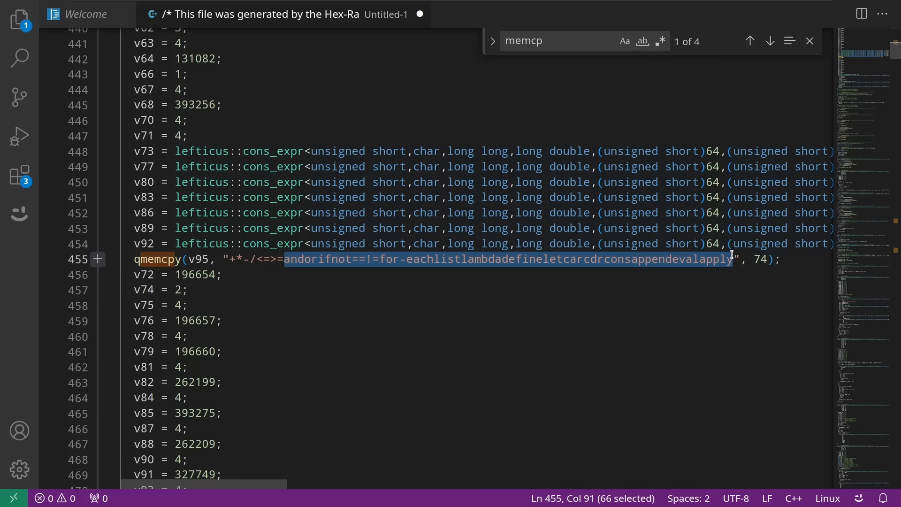
pyautogui.moveTo(282, 296)
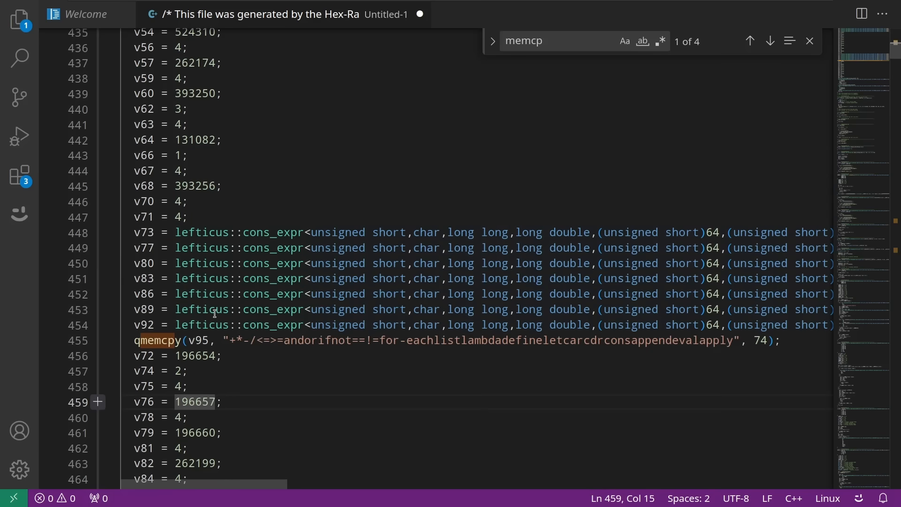
# Highlight __fastcall and __int64 occurrences, then scroll up to main's signature at line 282
pyautogui.scroll(3)
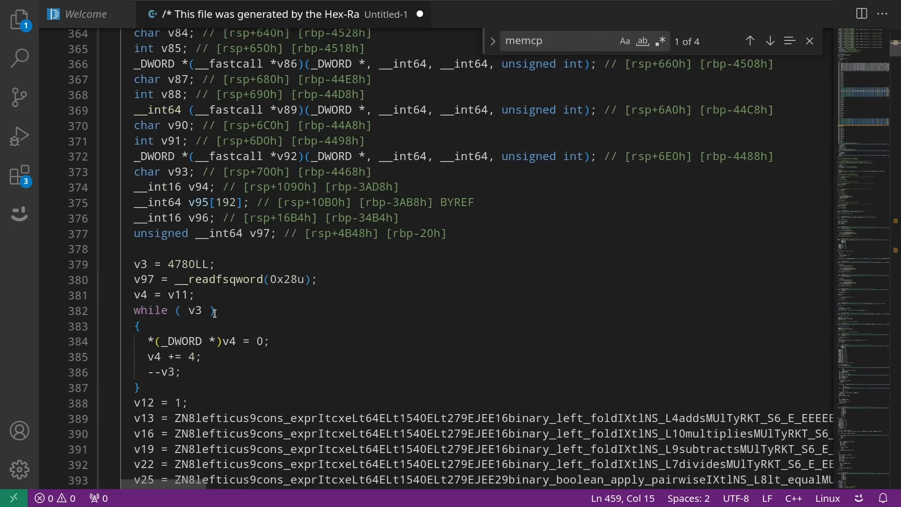
pyautogui.scroll(3)
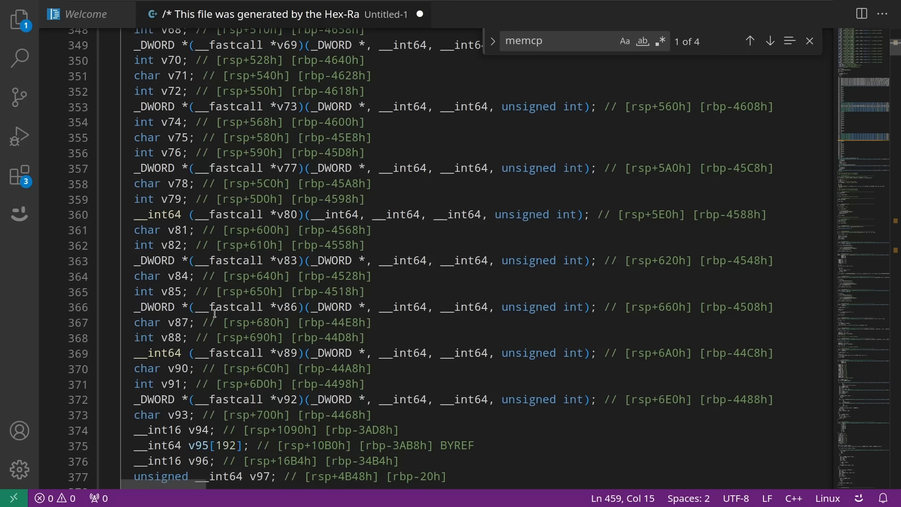
pyautogui.doubleClick(168, 152)
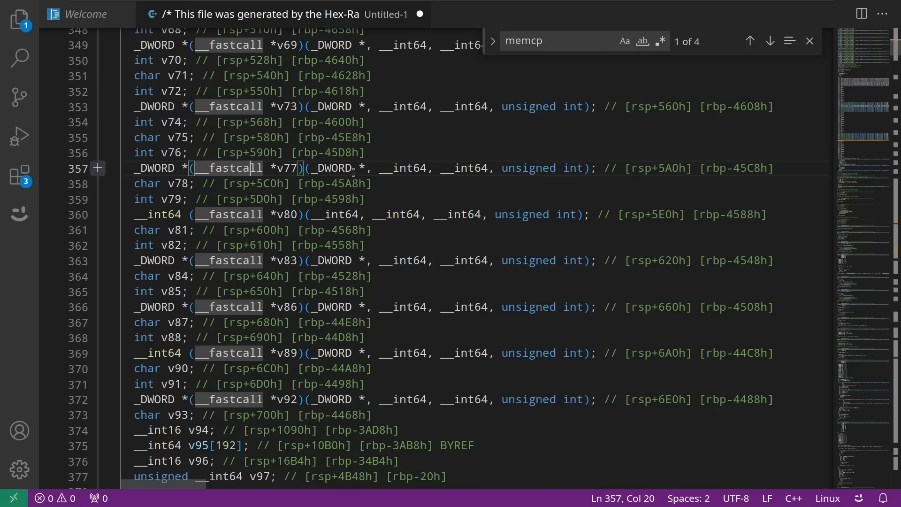
pyautogui.click(366, 168)
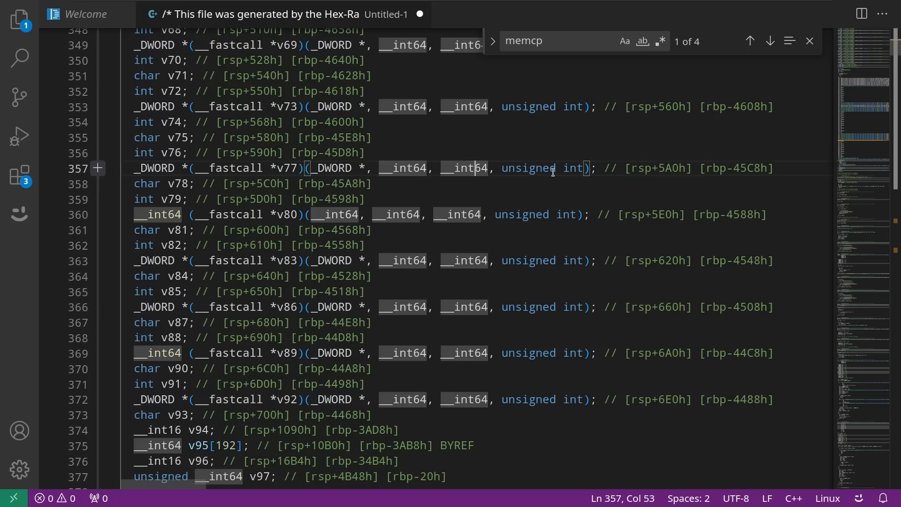
pyautogui.scroll(-3)
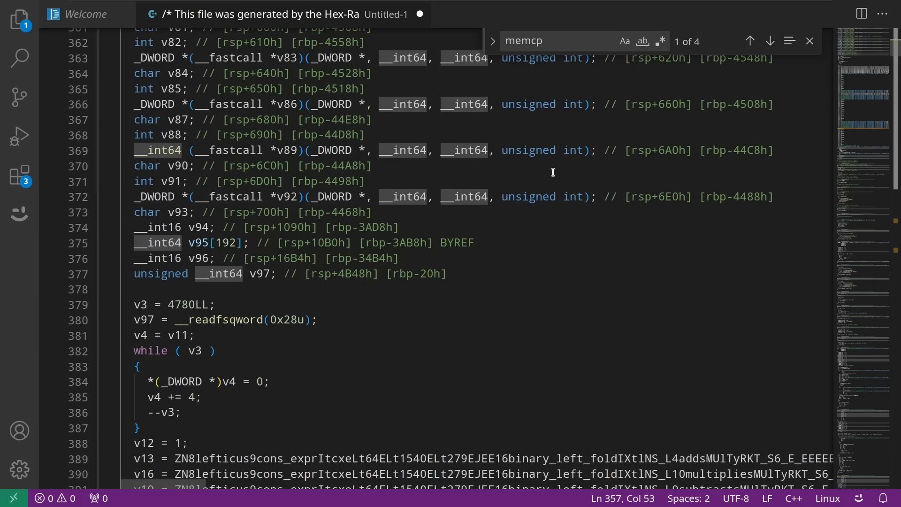
pyautogui.scroll(3)
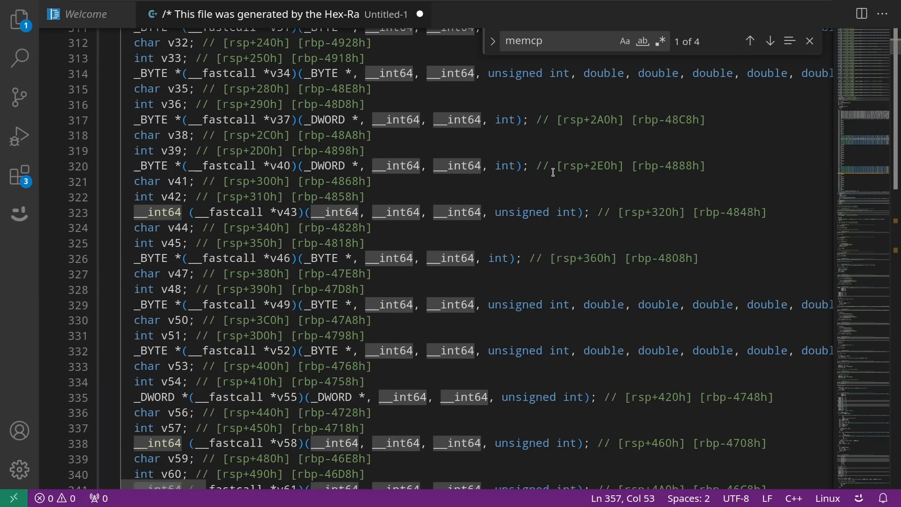
pyautogui.scroll(3)
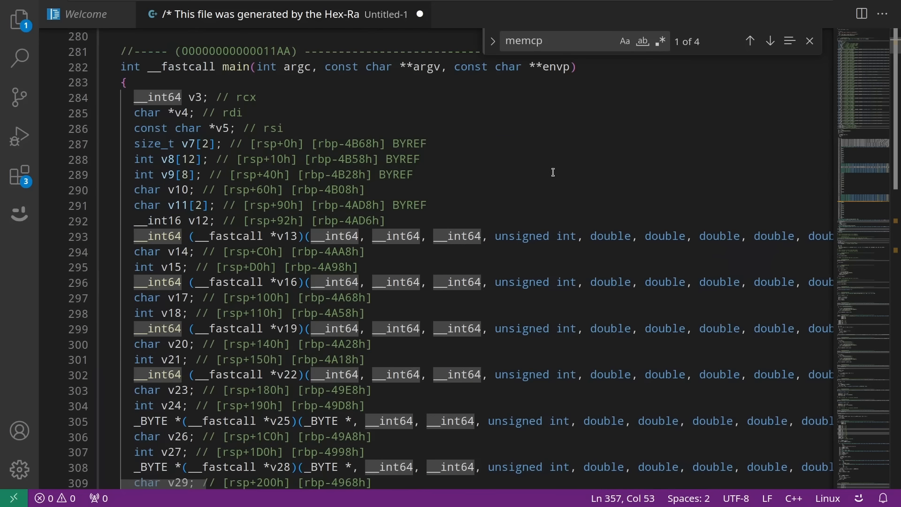
pyautogui.scroll(-3)
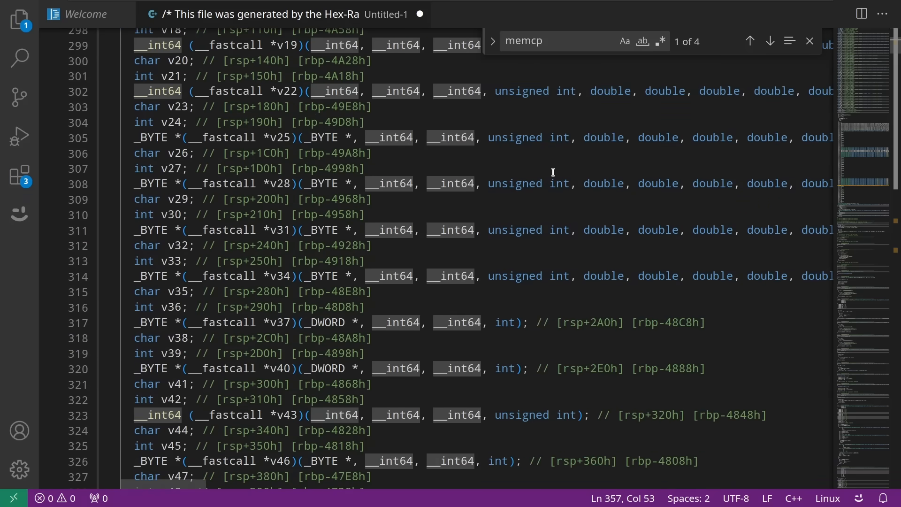
pyautogui.scroll(3)
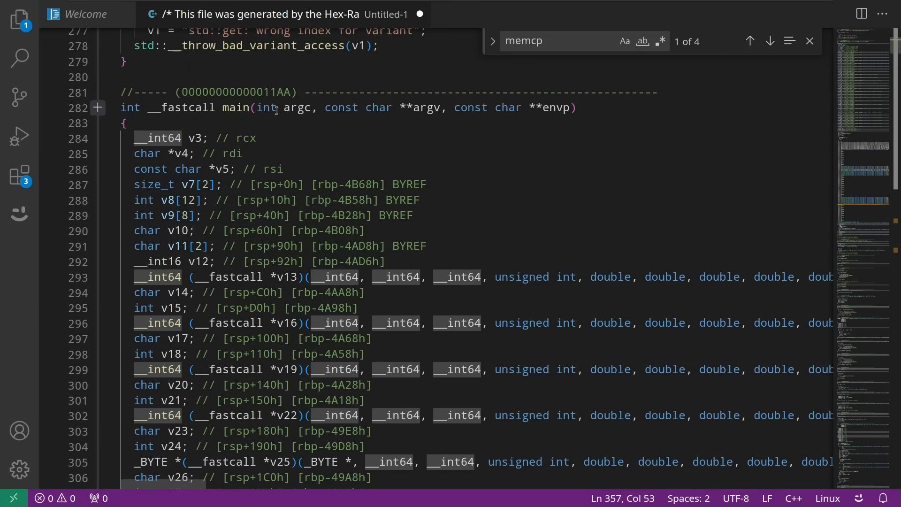
pyautogui.scroll(-3)
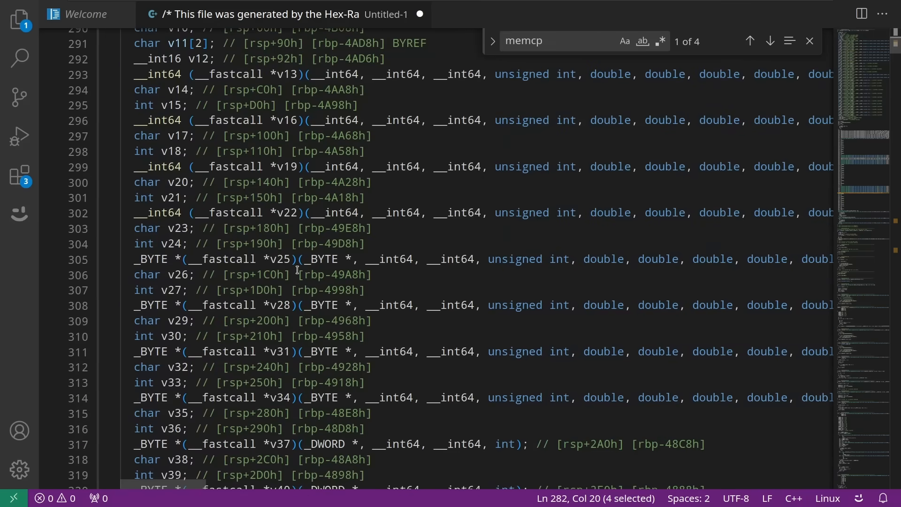
pyautogui.scroll(-3)
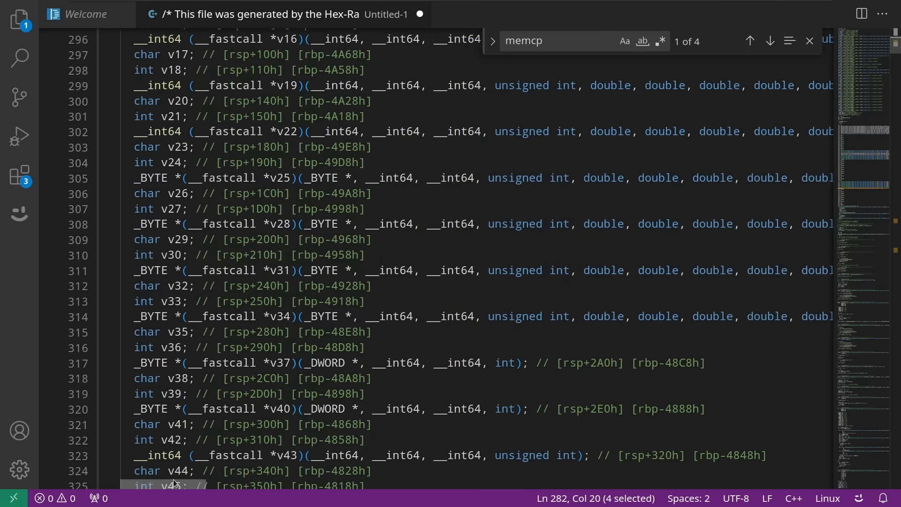
pyautogui.scroll(-3)
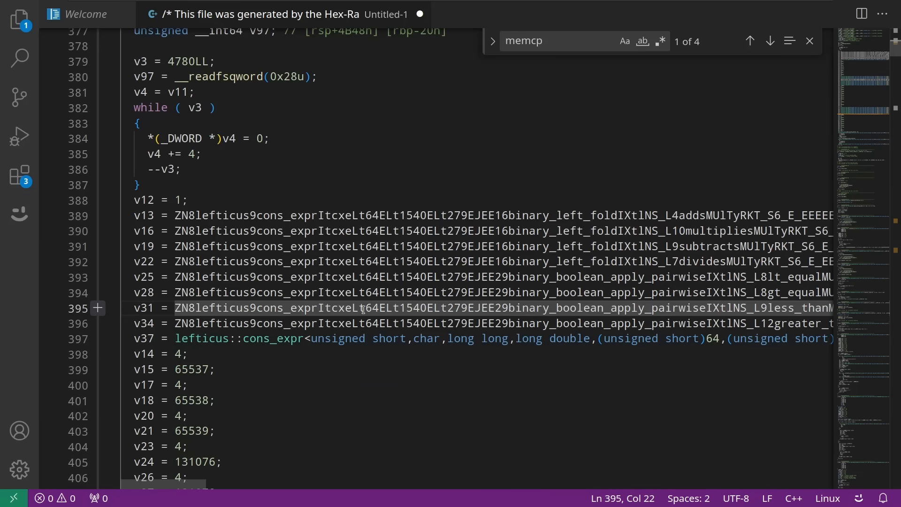
pyautogui.moveTo(566, 306)
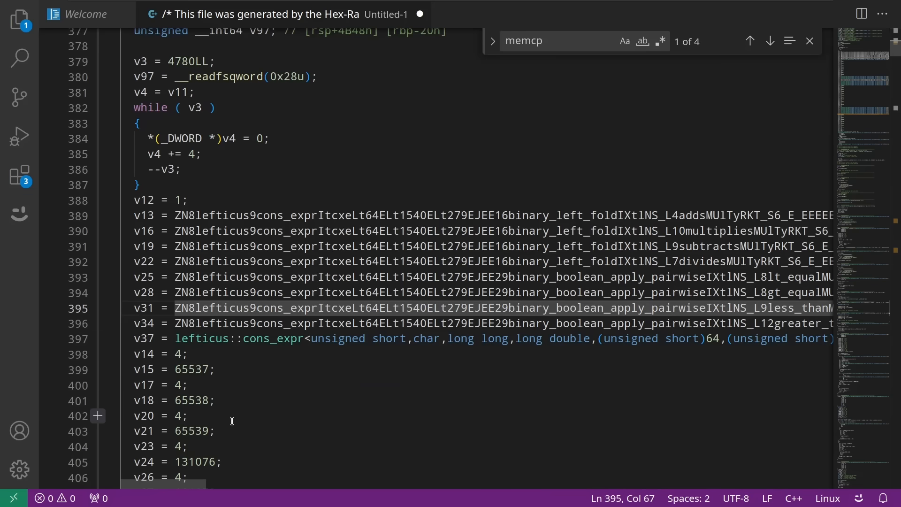
pyautogui.hscroll(3)
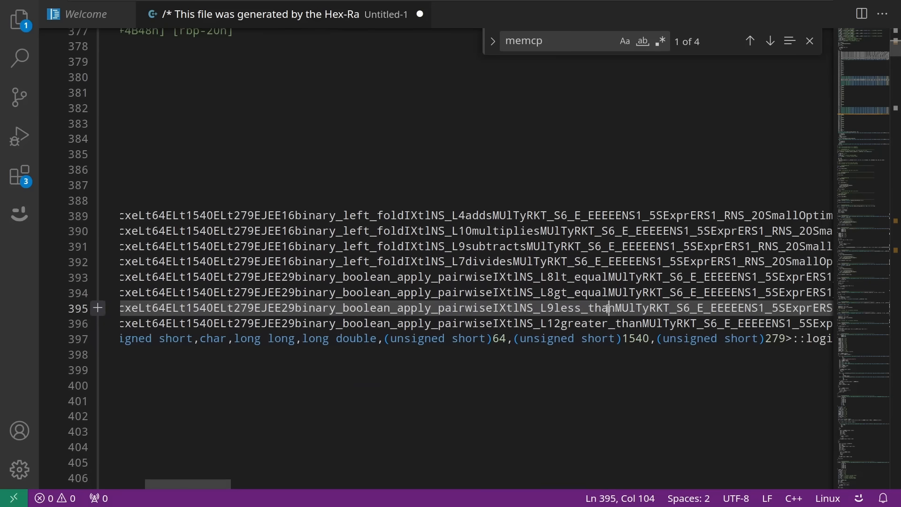
pyautogui.moveTo(488, 307)
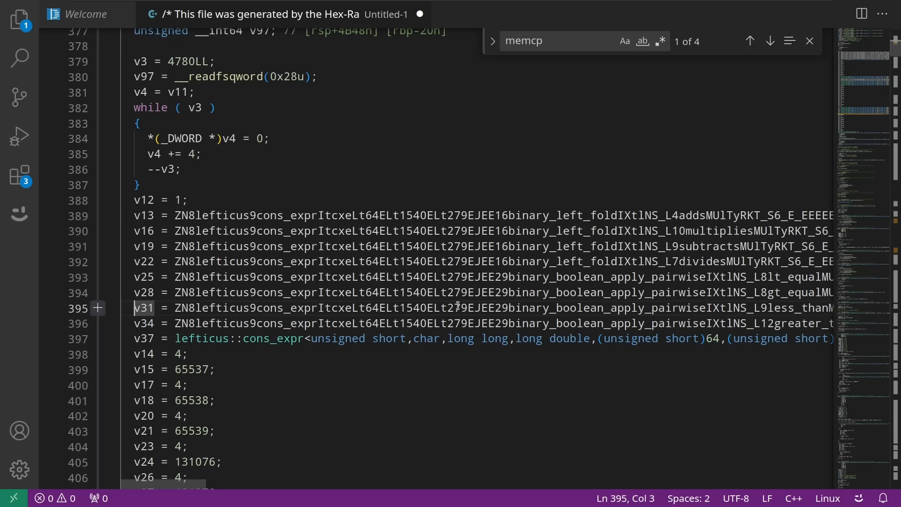
pyautogui.scroll(-3)
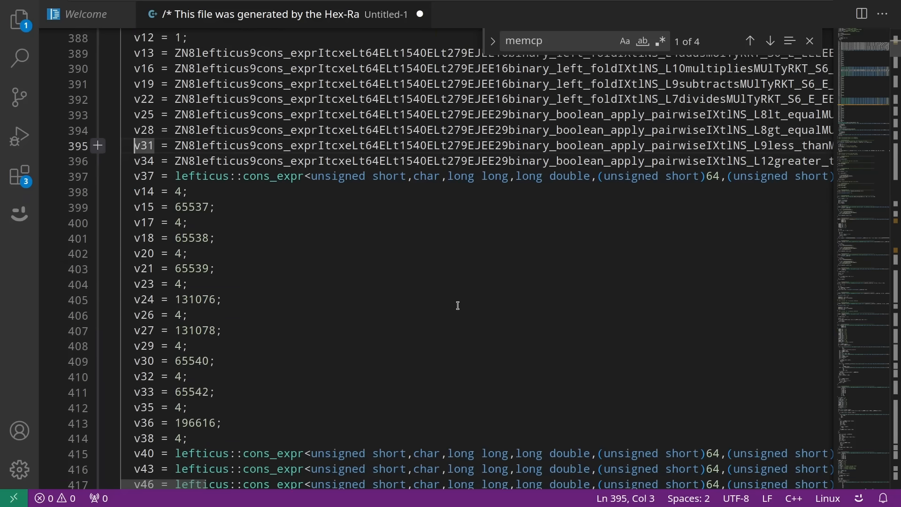
pyautogui.scroll(-3)
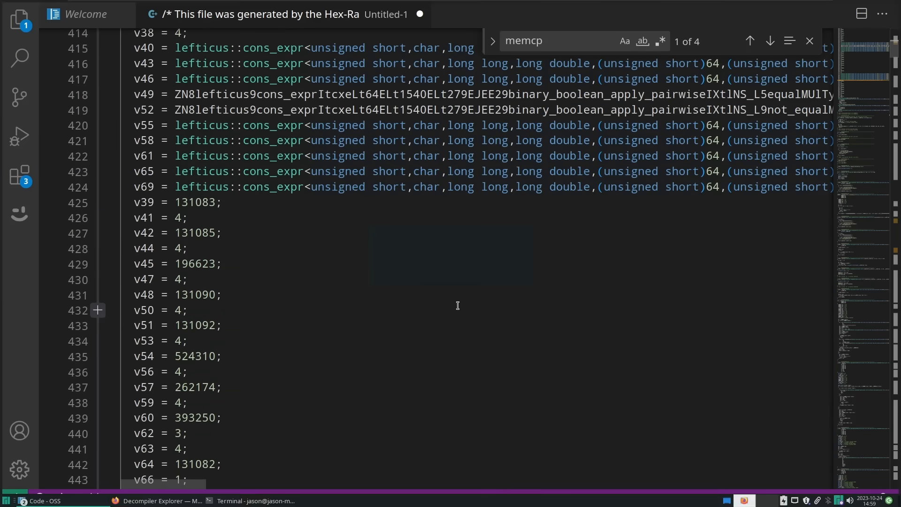
# Return to Decompiler Explorer and expand the 'Select a Sample...' dropdown of sample binaries
pyautogui.click(162, 501)
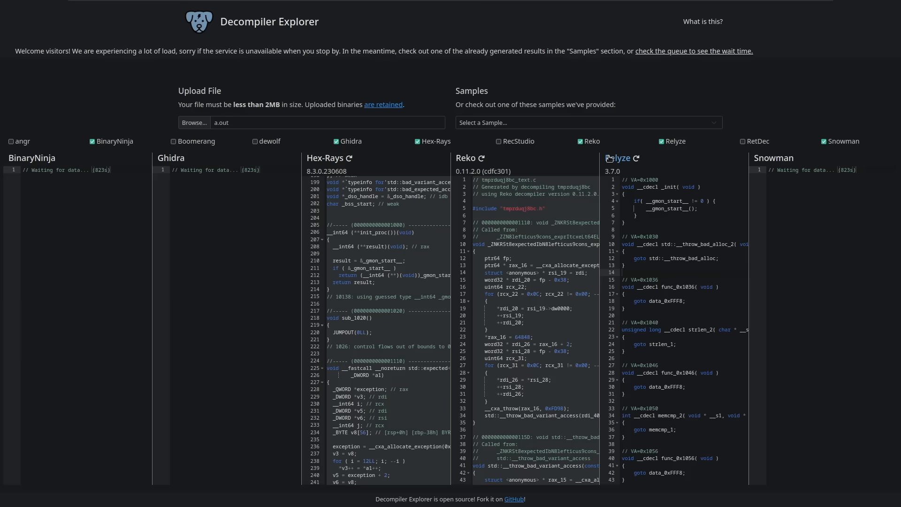
pyautogui.click(587, 123)
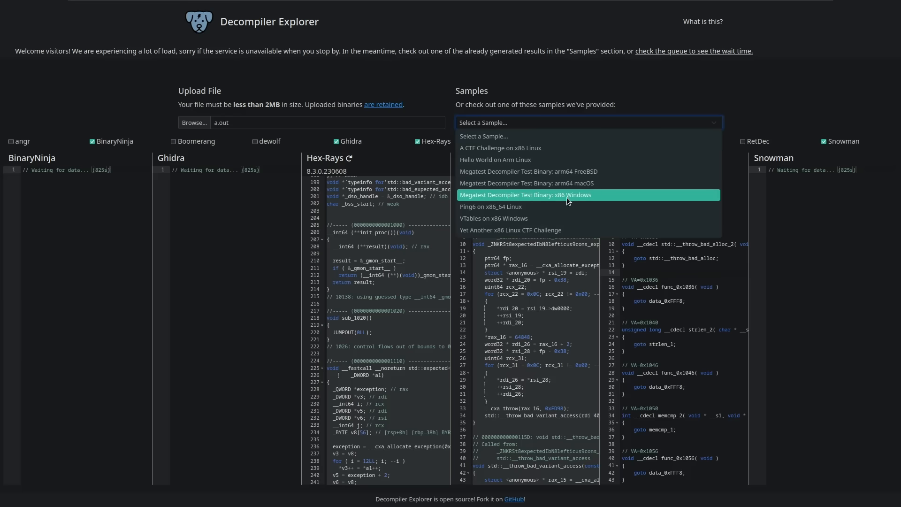